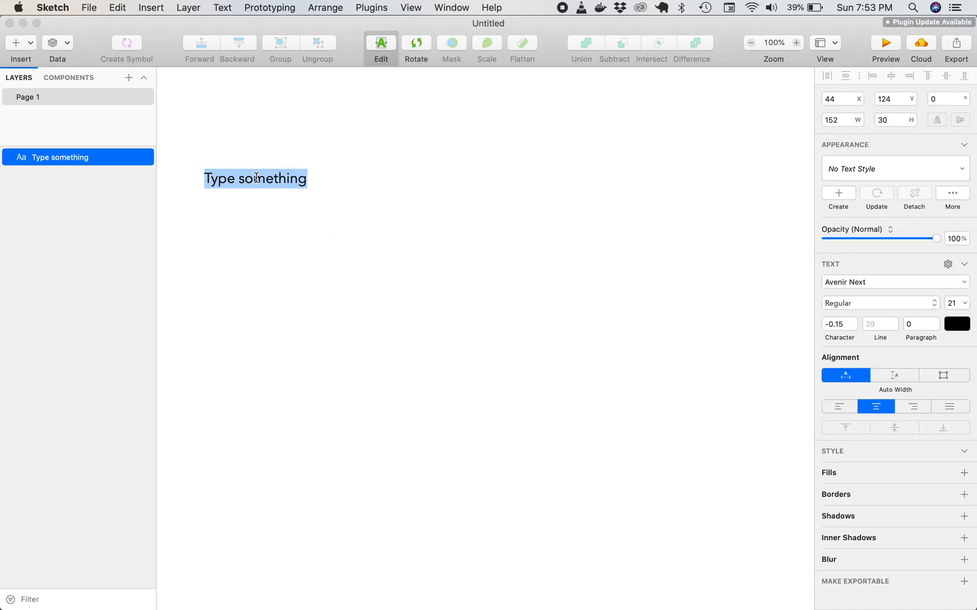
Add the title 'Design a API Rate Limiter' and make it bold and larger.
type("Design a API Rate Limiter")
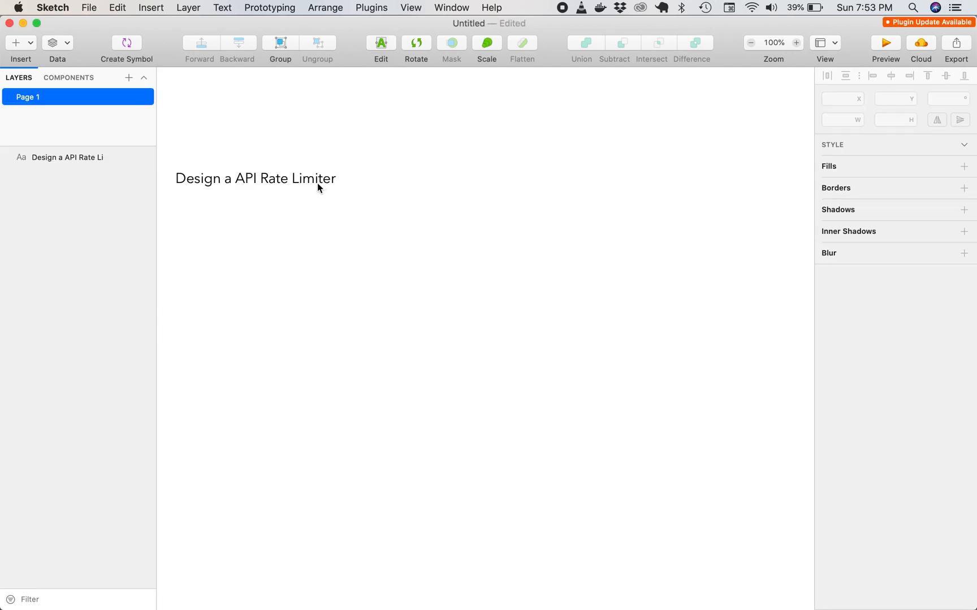
left_click(254, 179)
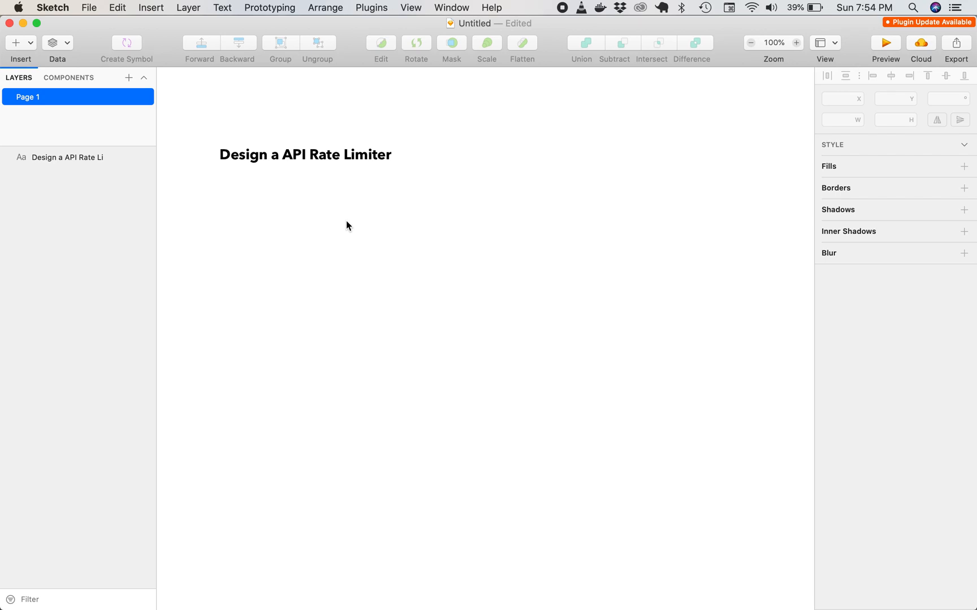
left_click(306, 154)
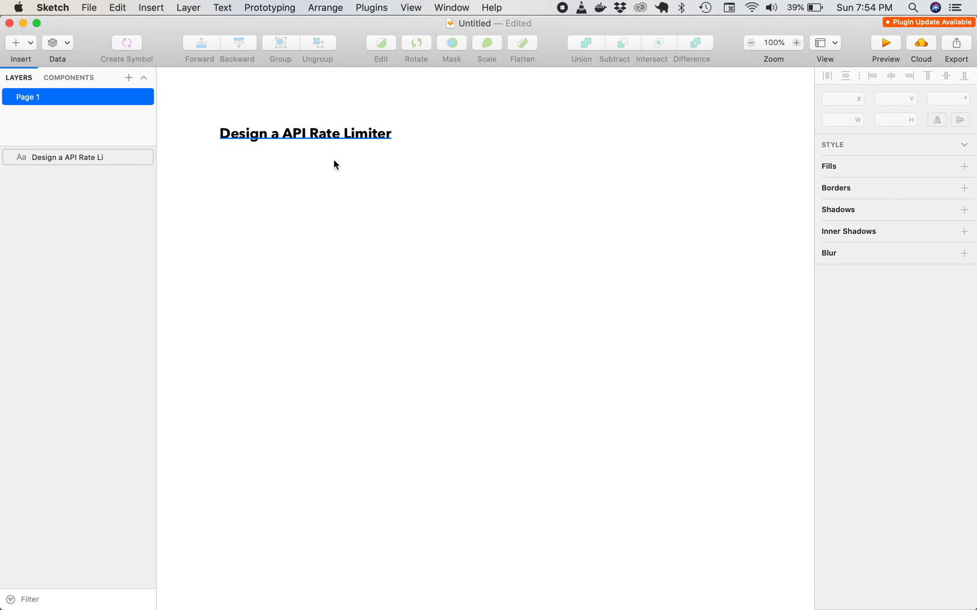
left_click(796, 42)
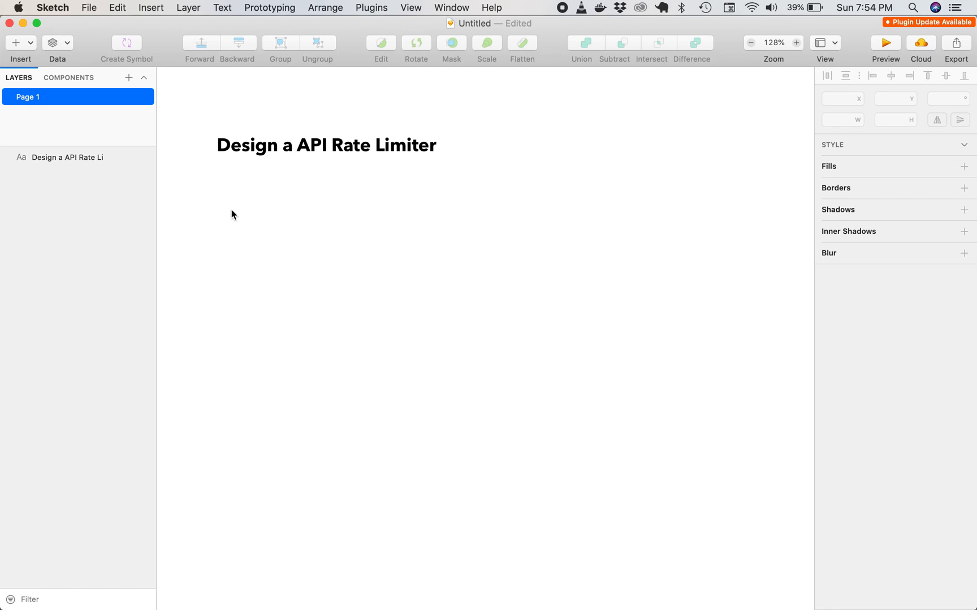
mouse_move(231, 202)
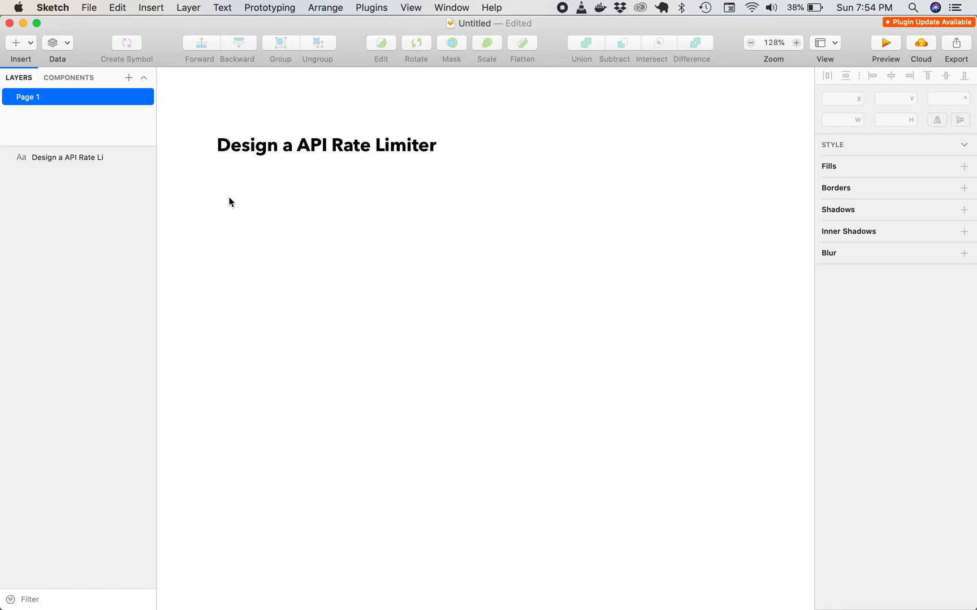
Add the subtitle 'Limit Requests to a Server to prevent DDOS attacks and API misuse'.
left_click(224, 187)
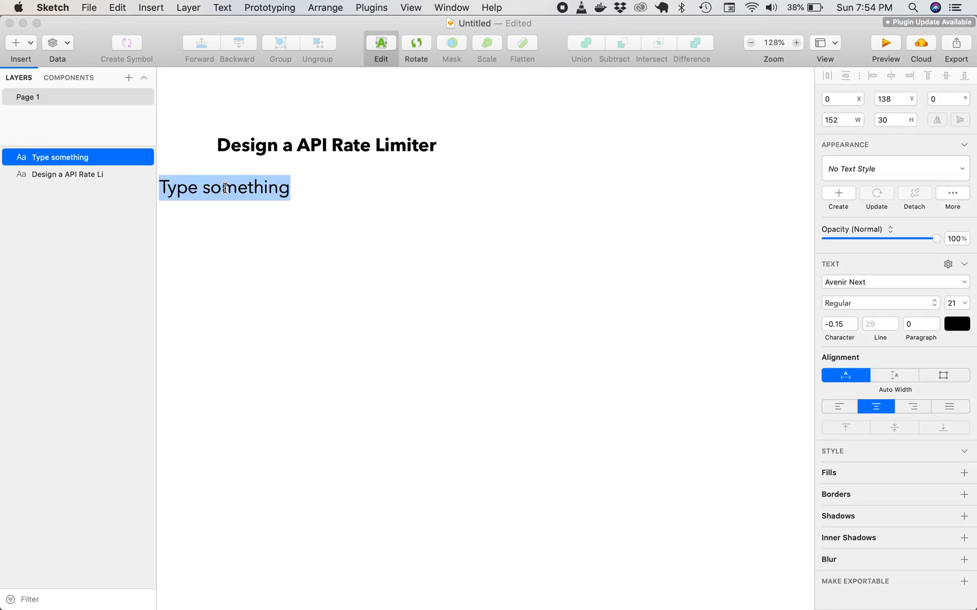
type("Limit Requests to")
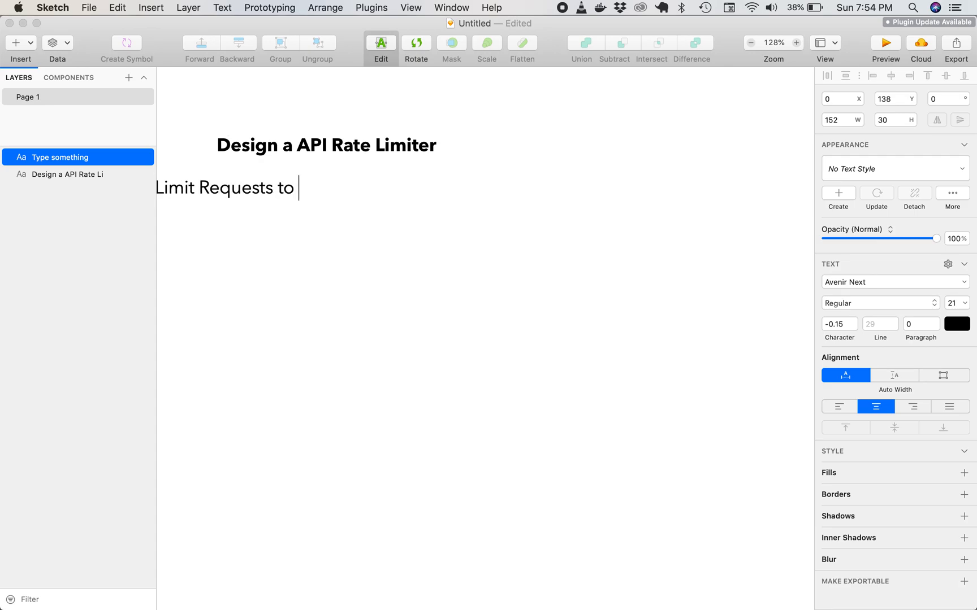
type("a Server to")
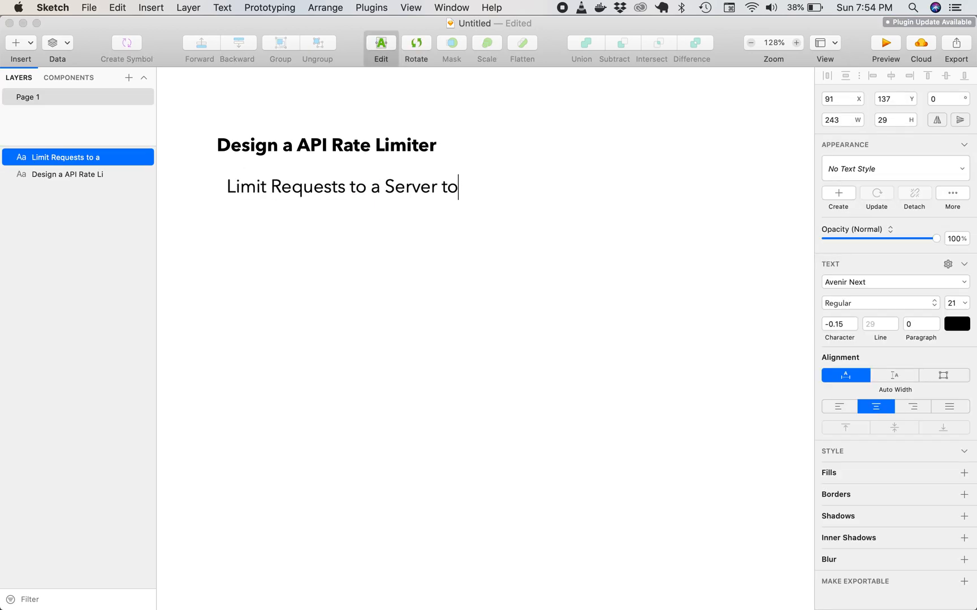
type("prevent DDOS")
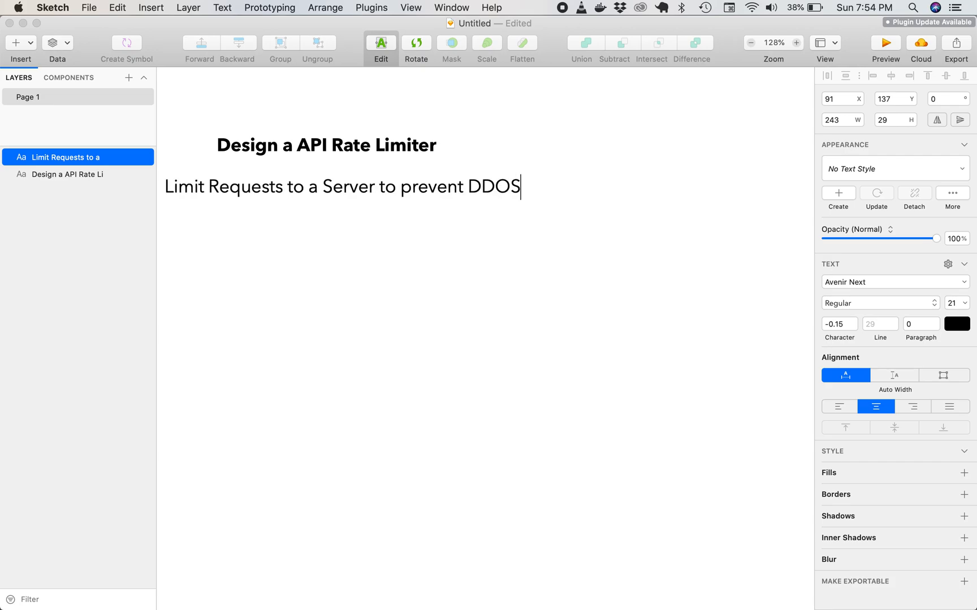
type("attacks and")
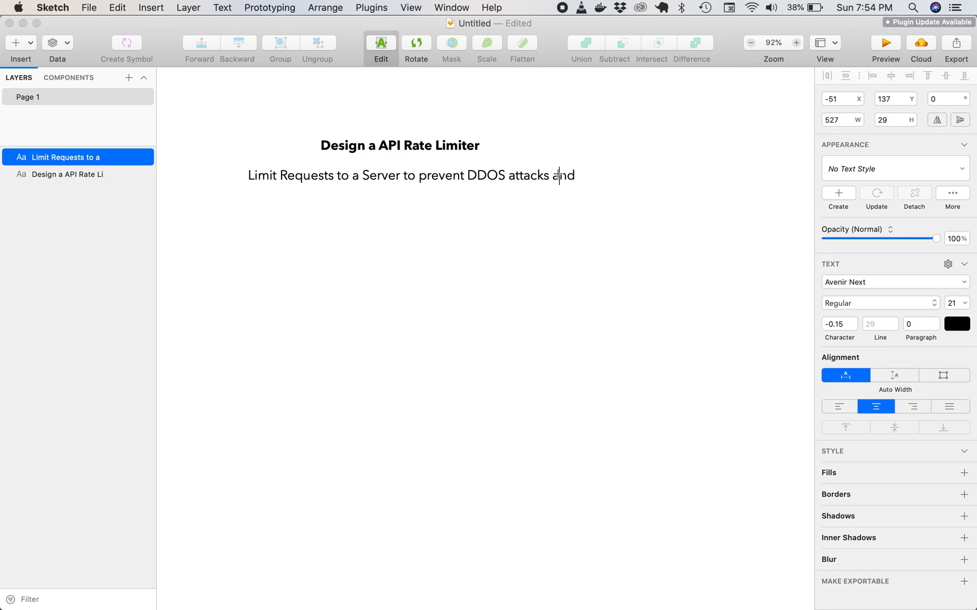
type("API misue")
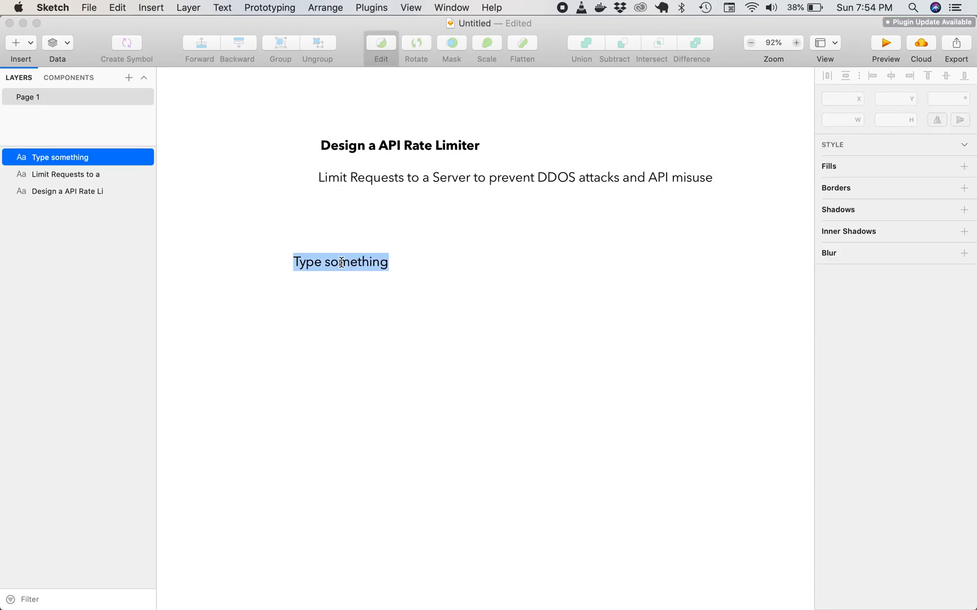
List 192.168.1.1 requests beside an empty box, marking the last one '- Blocked'.
type("192.168.1.1")
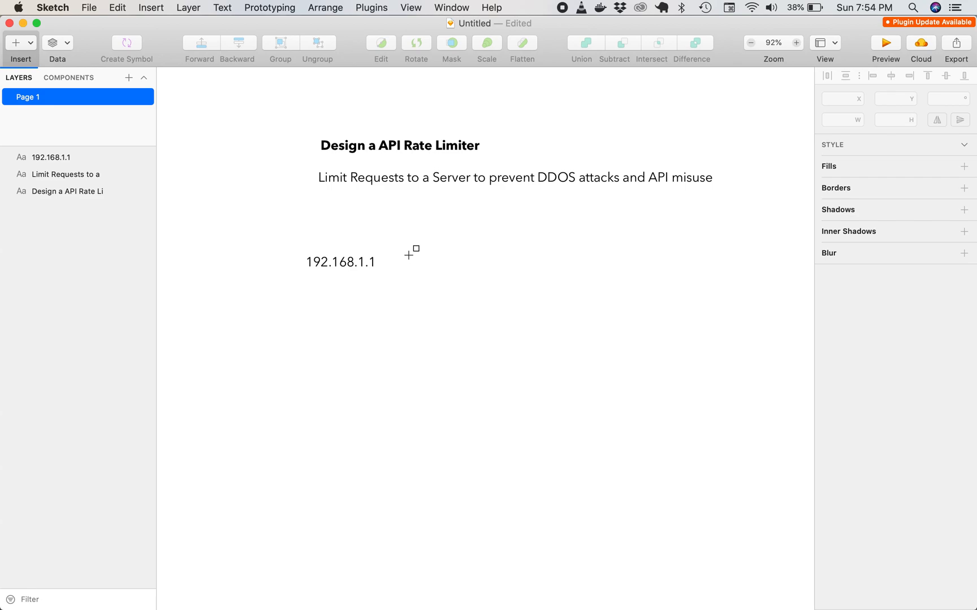
left_click_drag(416, 249, 514, 305)
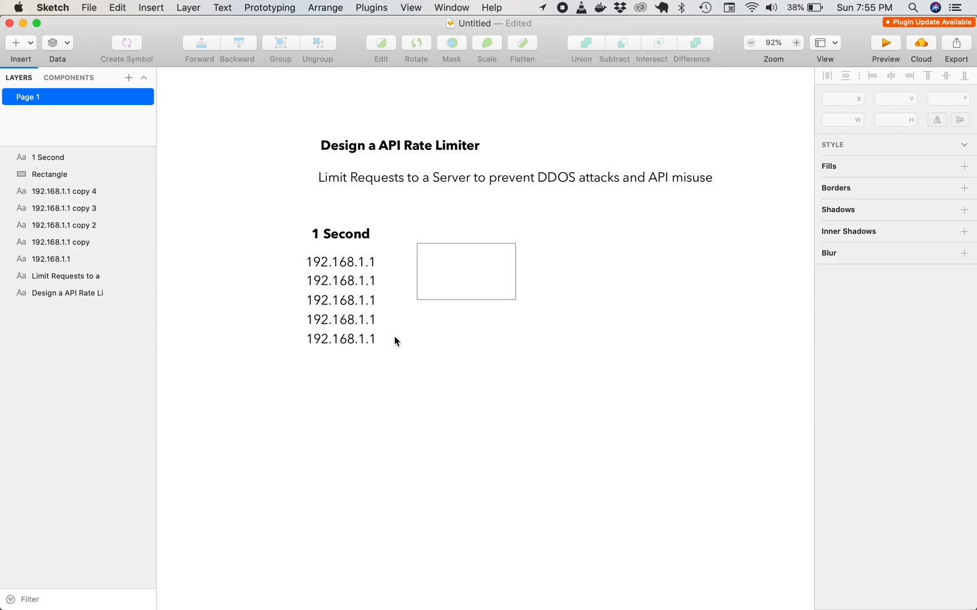
mouse_move(407, 335)
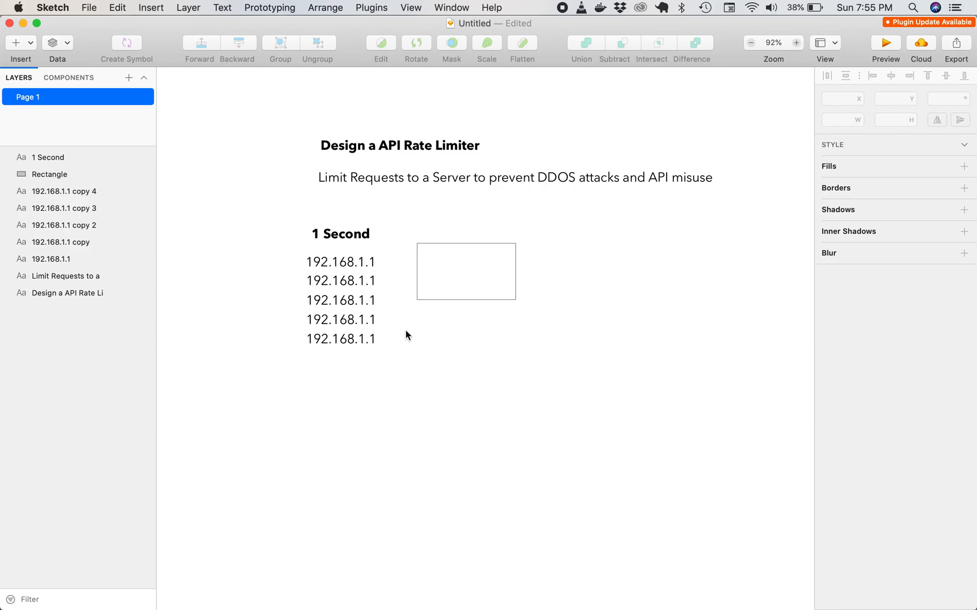
type("- B")
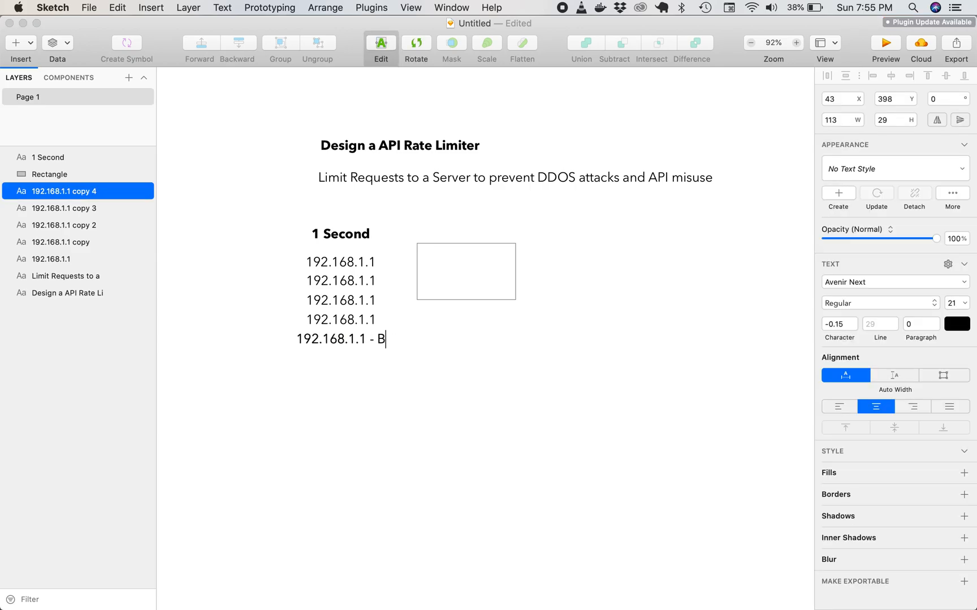
type("locked")
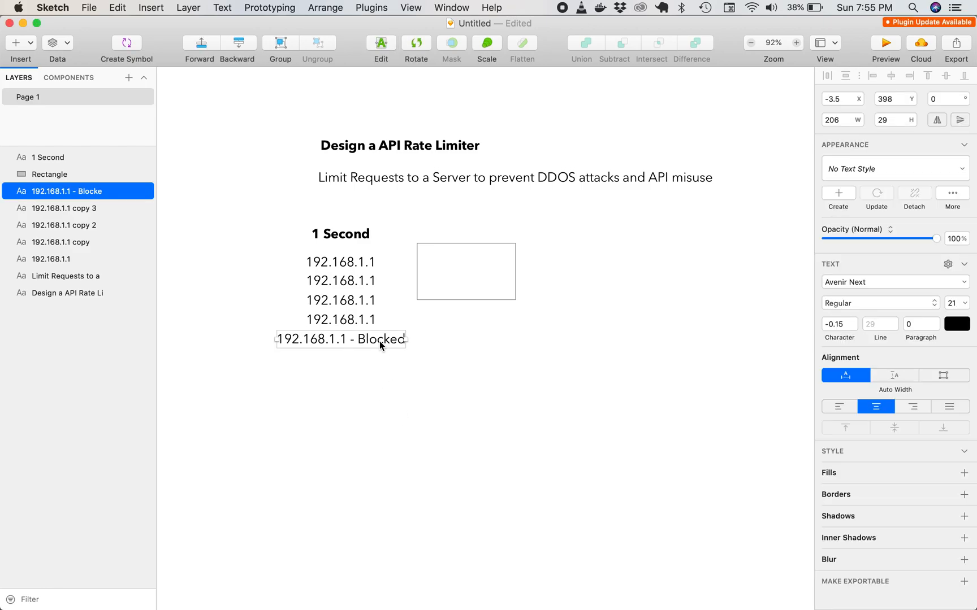
mouse_move(376, 359)
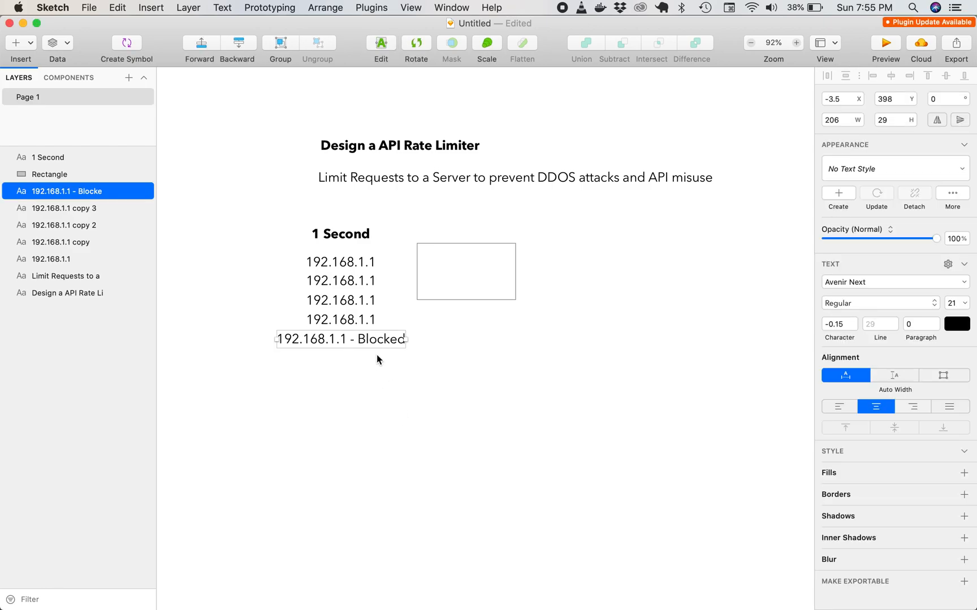
left_click(408, 369)
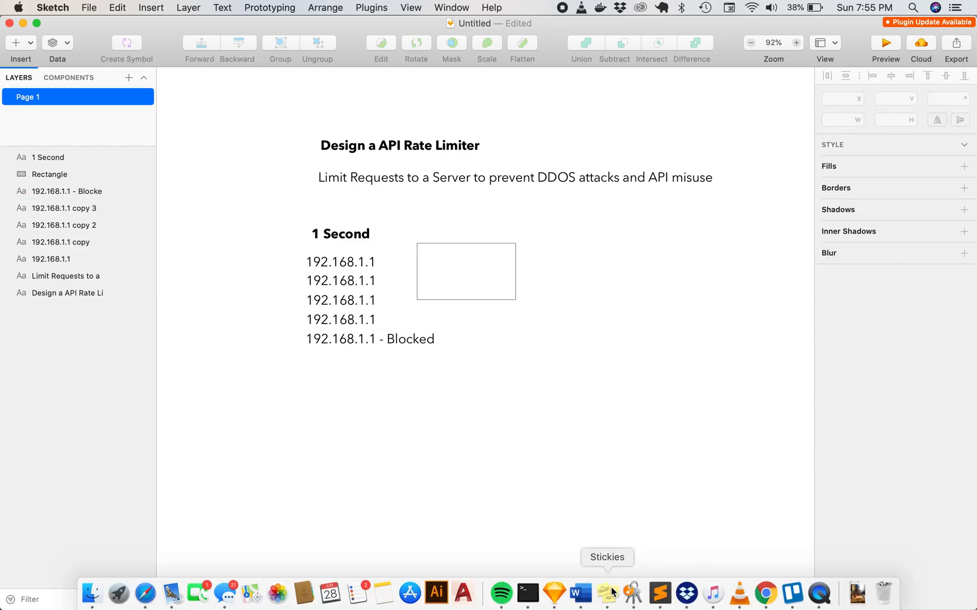
mouse_move(437, 593)
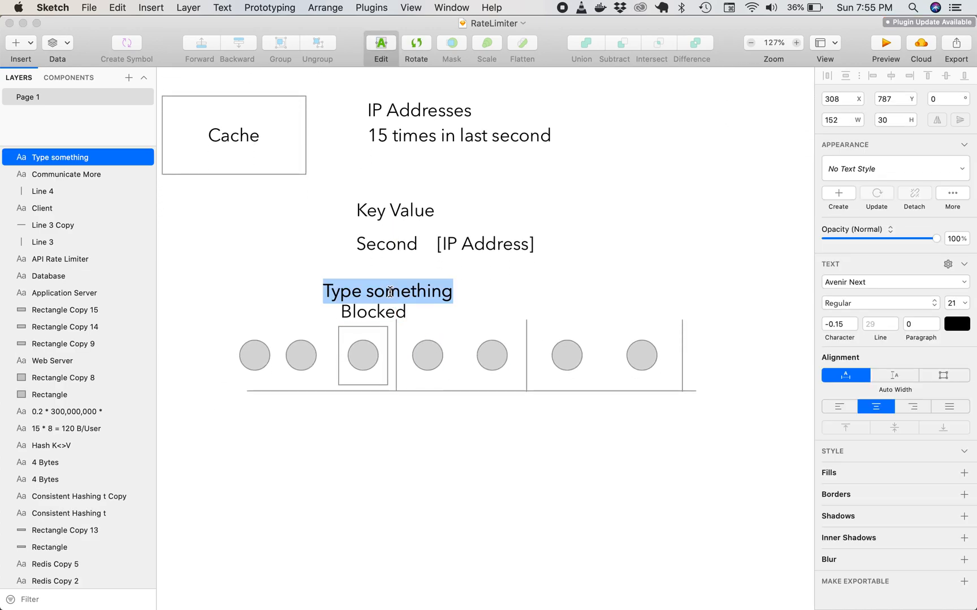
Add '1 Second' window labels, a '500, 200' note and a 'Rate limit' label.
type("1 Second")
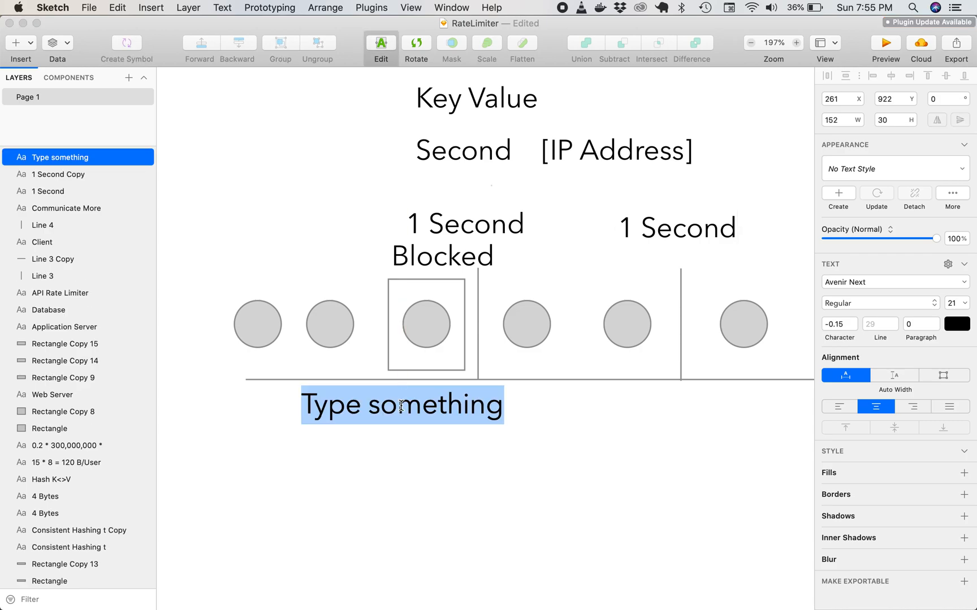
type("500,")
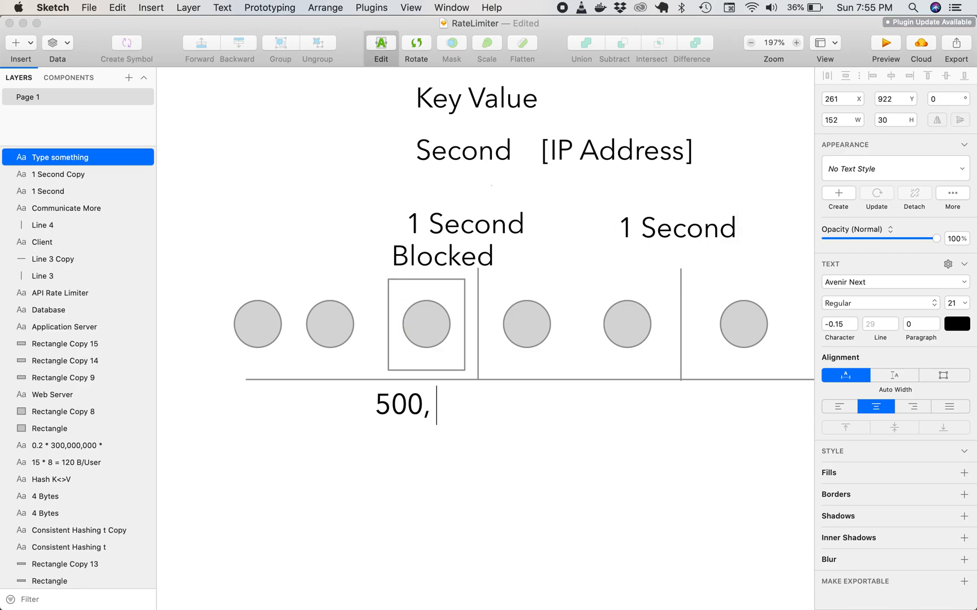
type("200 {")
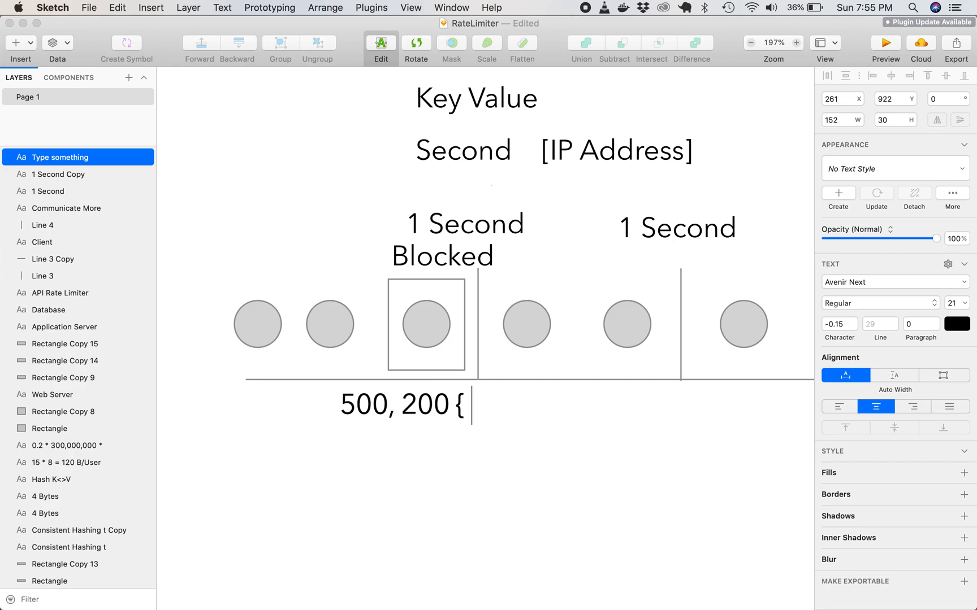
type("Rate limiter")
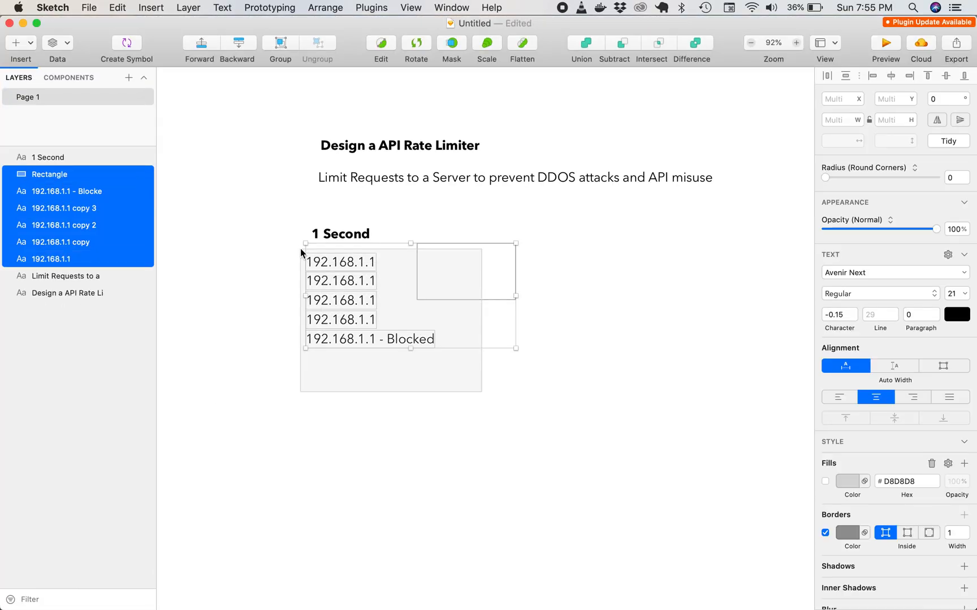
Delete the IP list and add a Requirements heading with '15 requests/second'.
key("Delete")
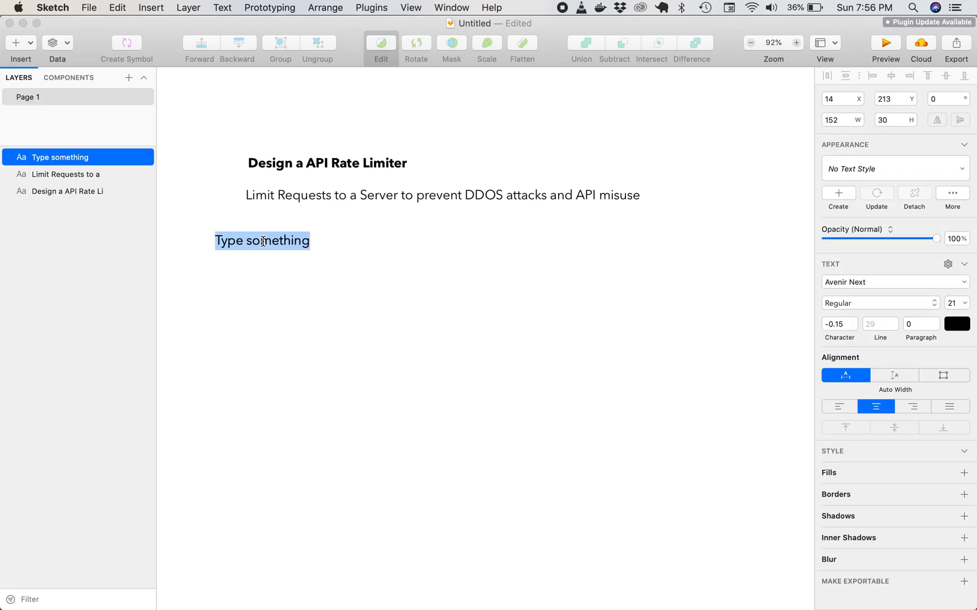
type("Requirements")
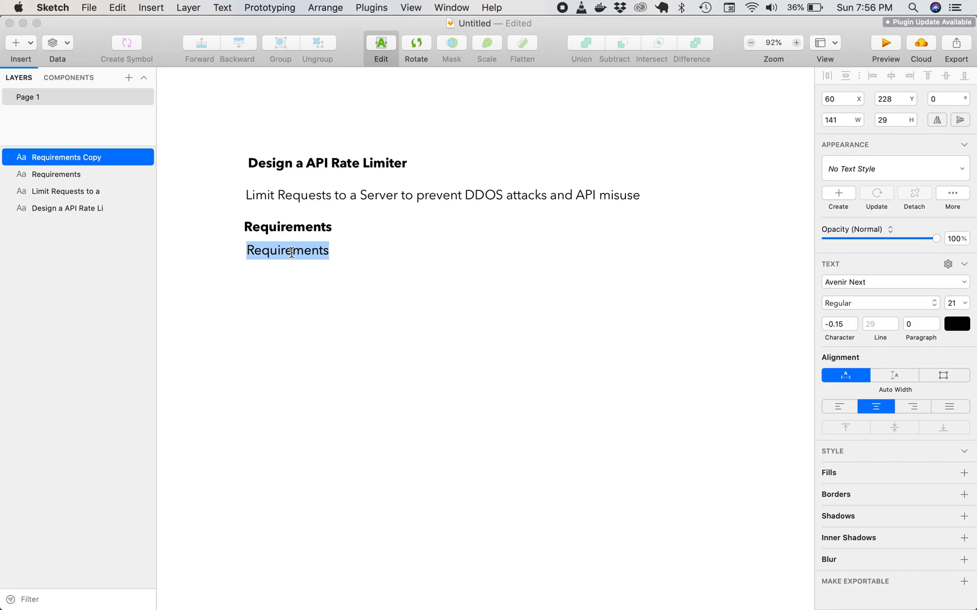
type("4")
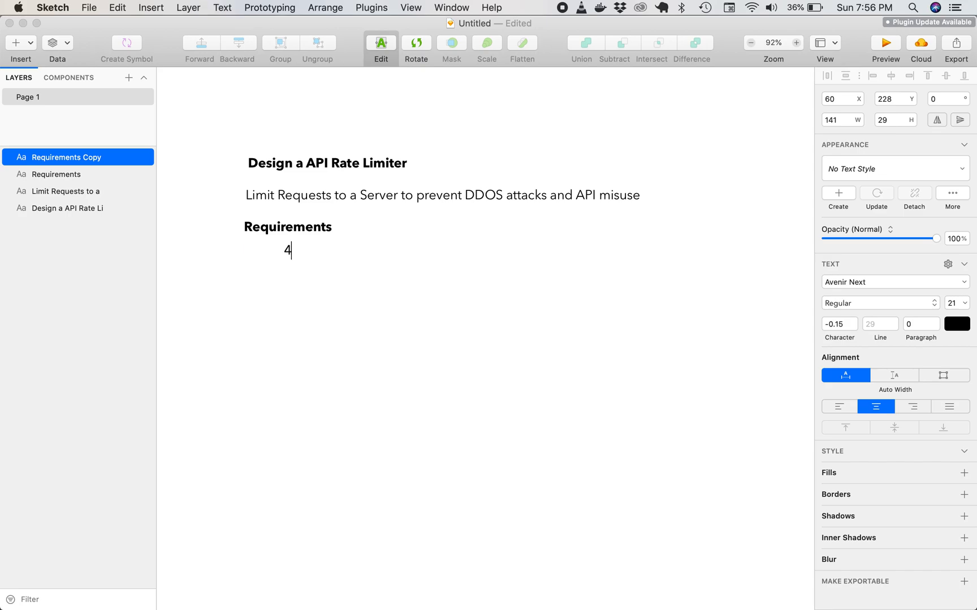
type("15 requests/per")
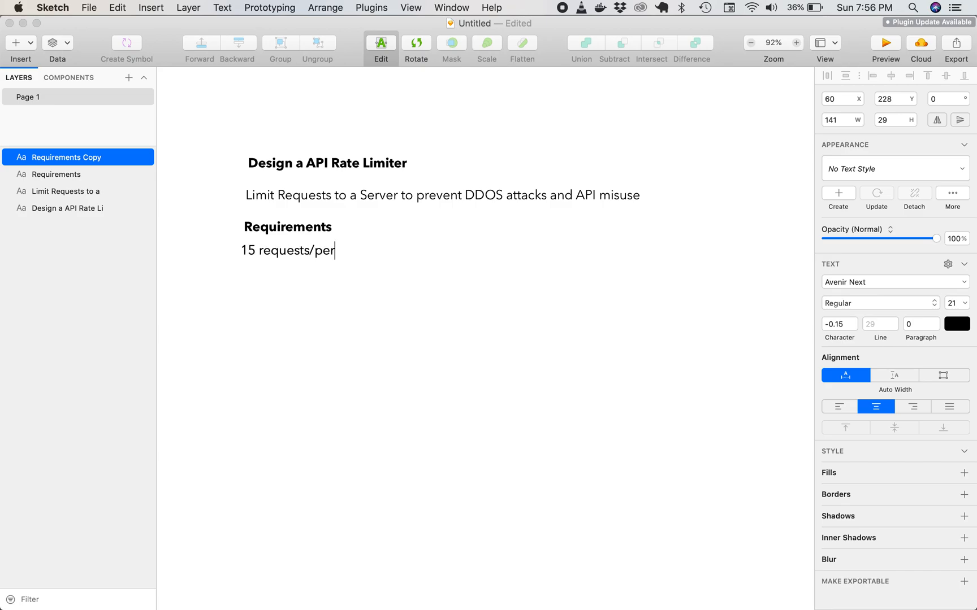
type("second")
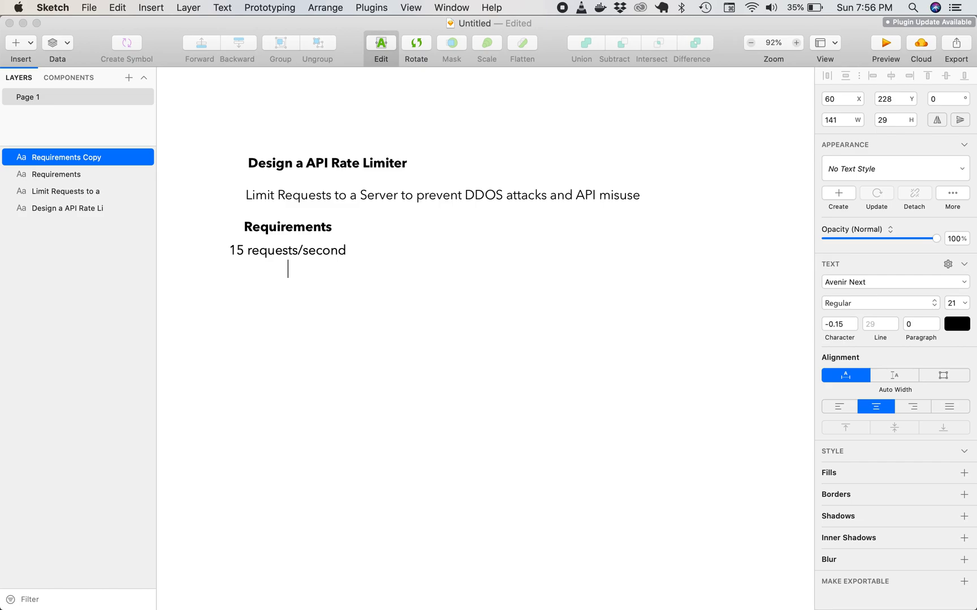
Add a second requirement '100,000 requests per second'.
type("100,")
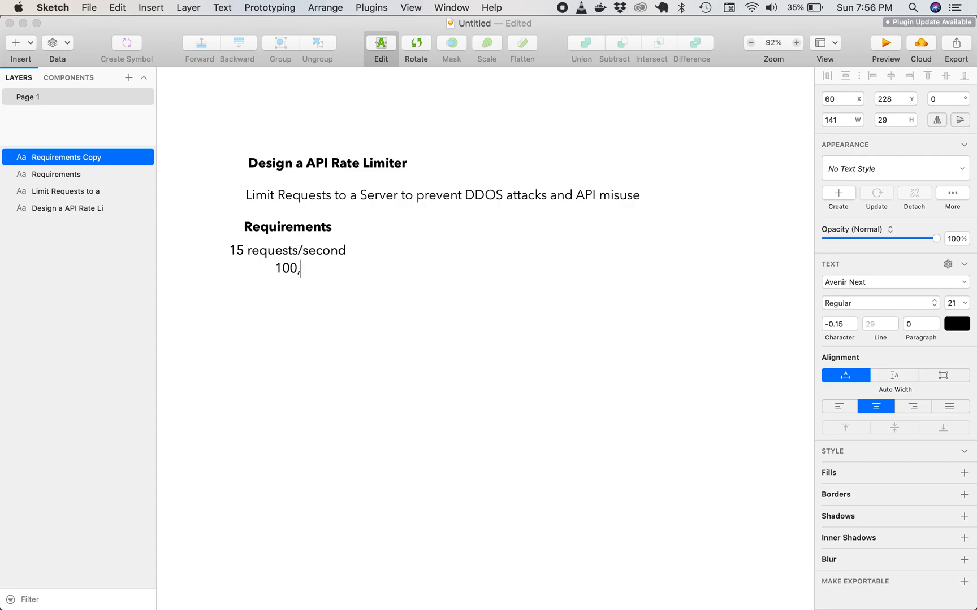
type("000 requests per second")
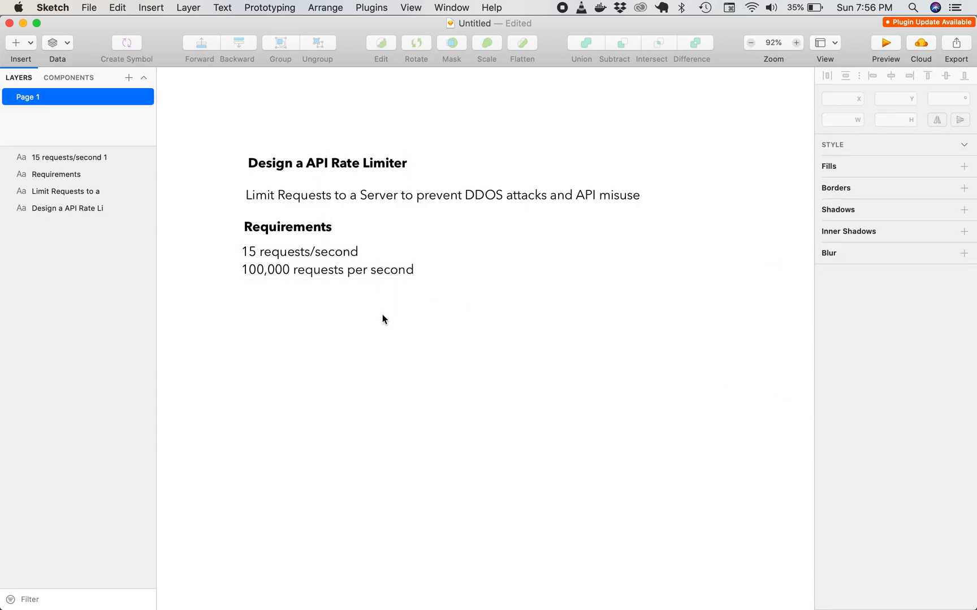
mouse_move(319, 345)
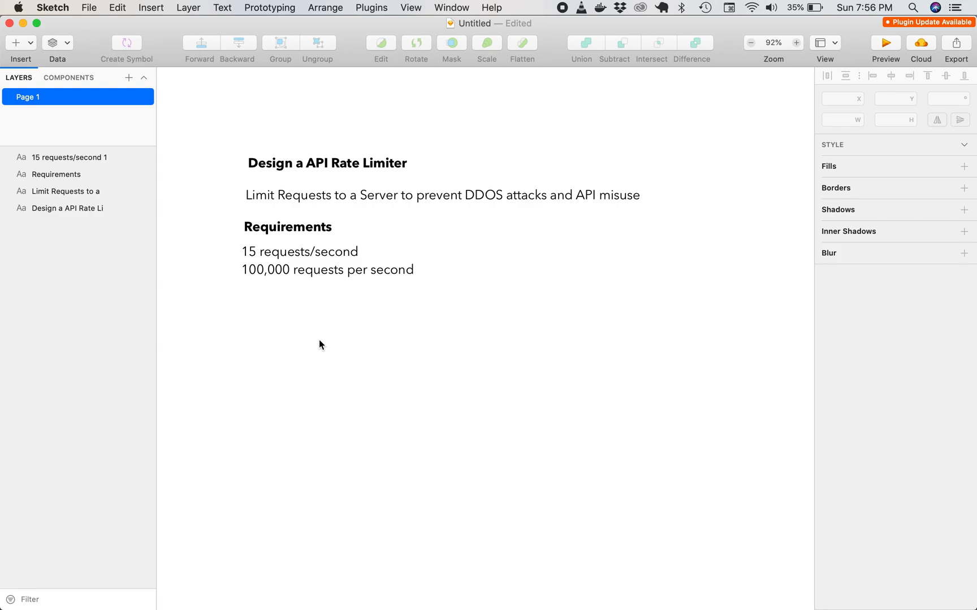
mouse_move(323, 345)
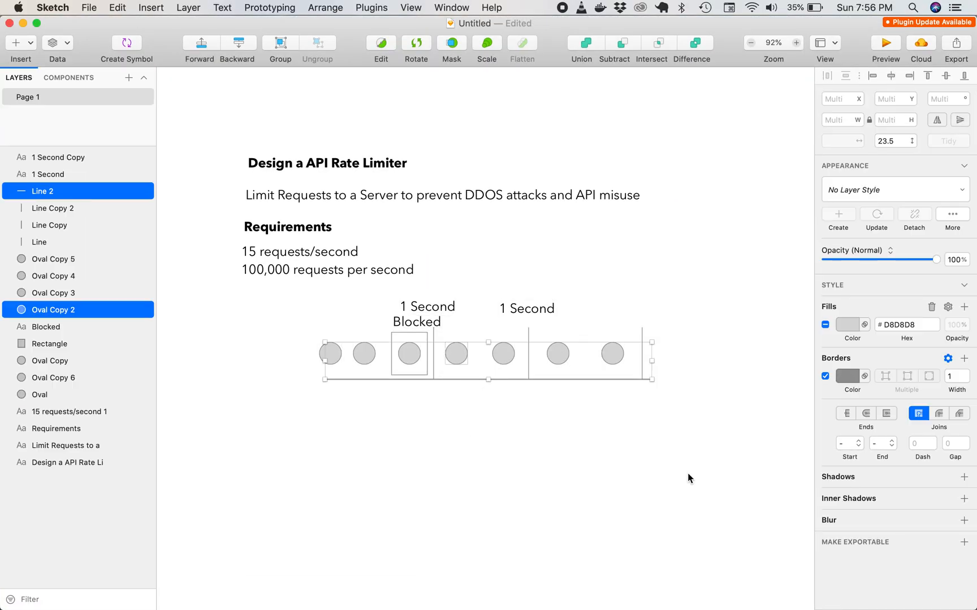
Place an element of the request timeline diagram below the requirements.
left_click(314, 330)
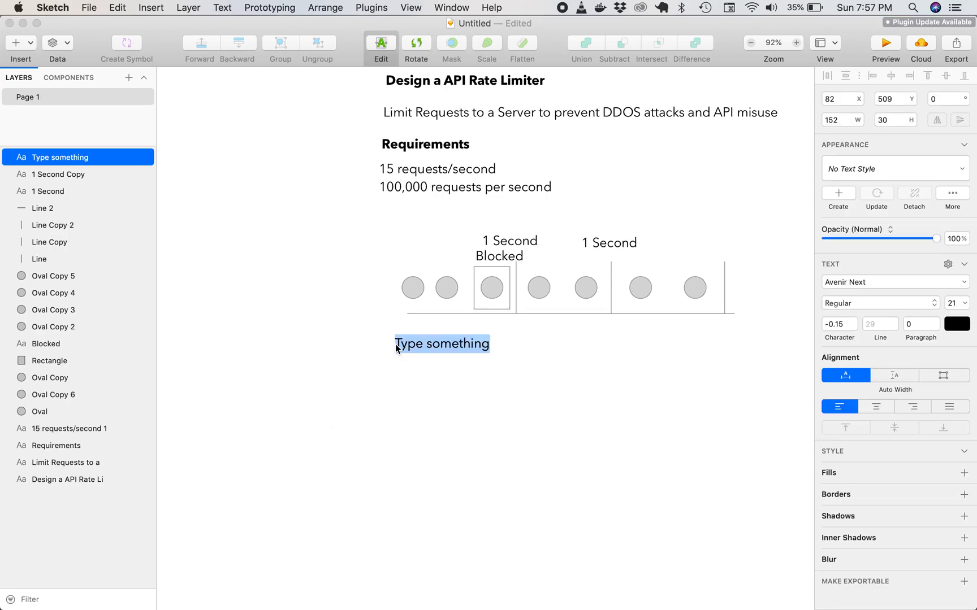
Add a 'Fixed window' heading with 'Pros - Simplicity' and a Cons line about letting requests through.
type("Fixed window")
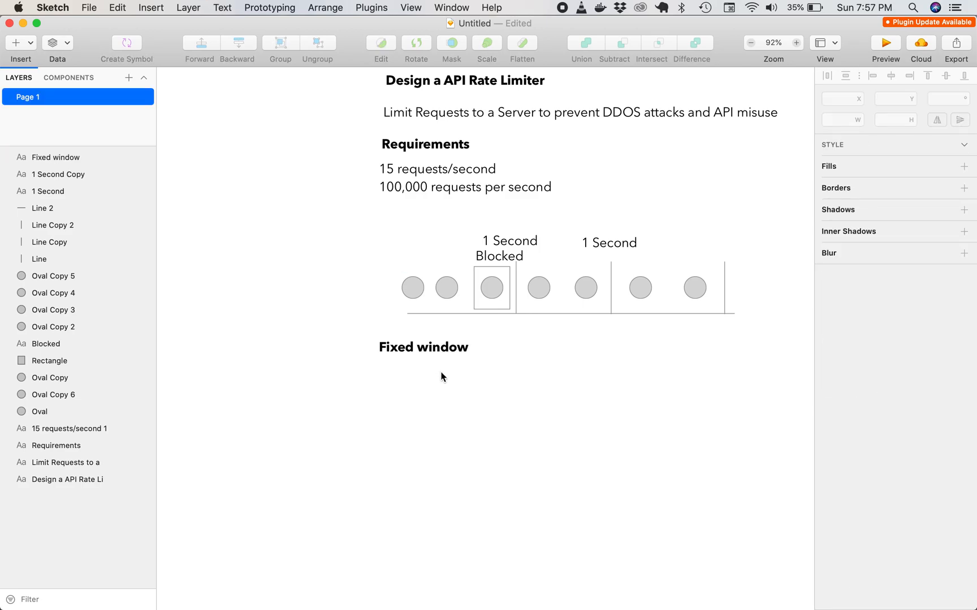
mouse_move(474, 260)
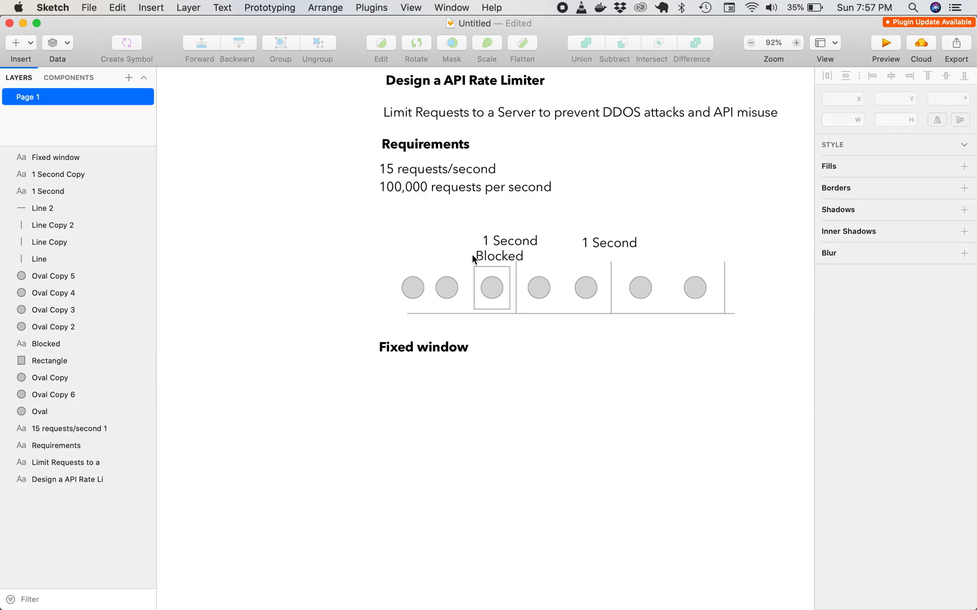
mouse_move(446, 240)
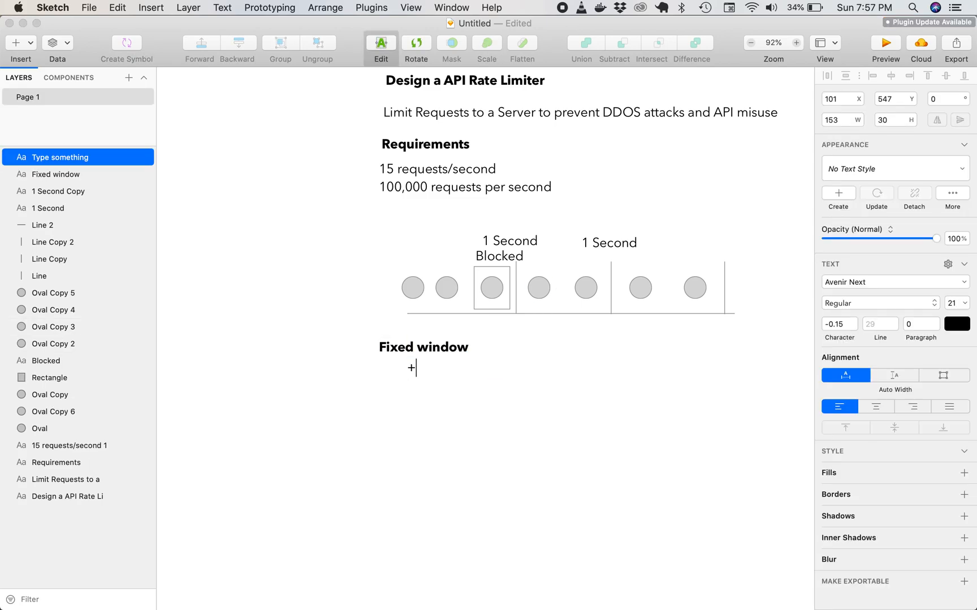
type("Pros - Simp")
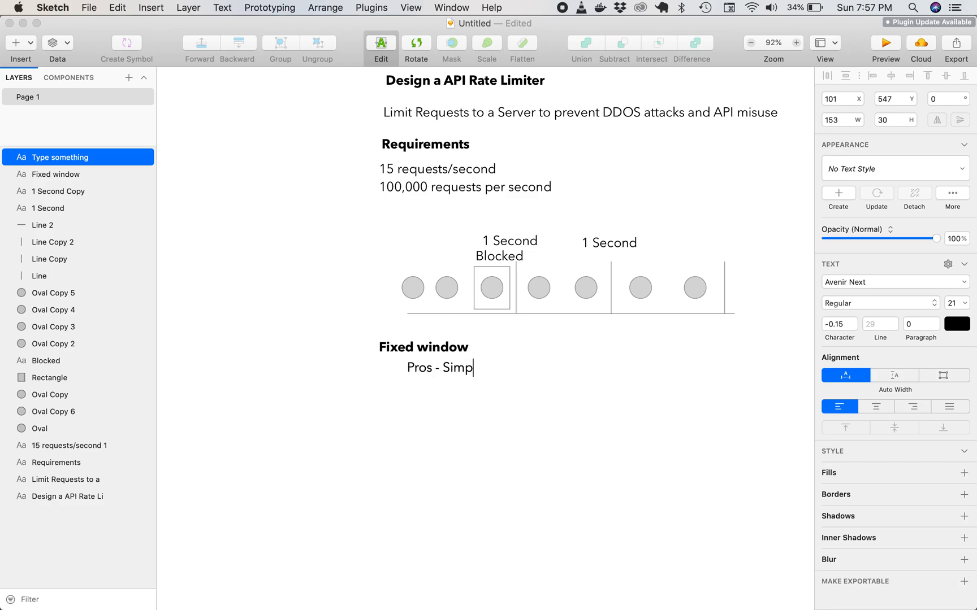
type("licity")
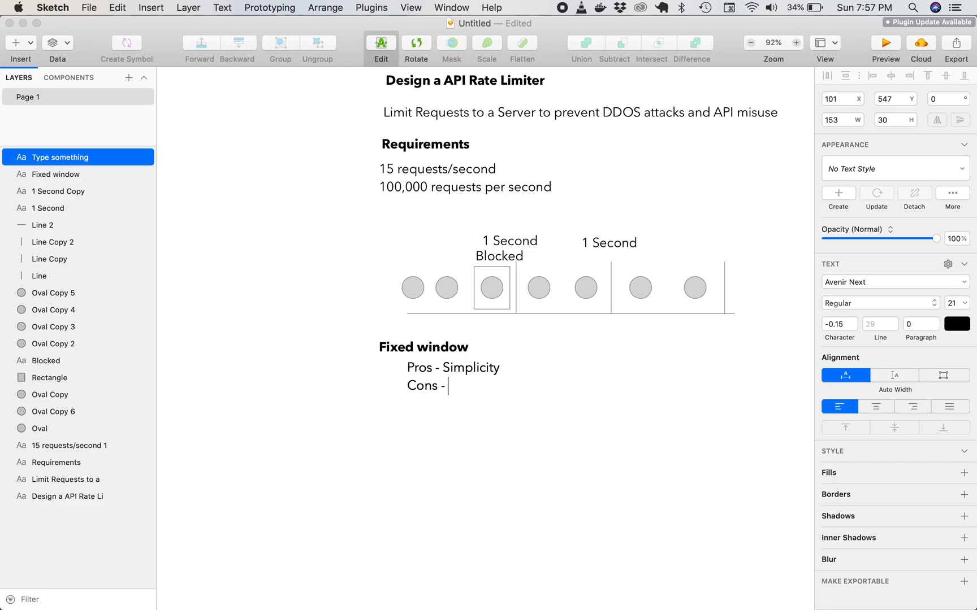
type("It will")
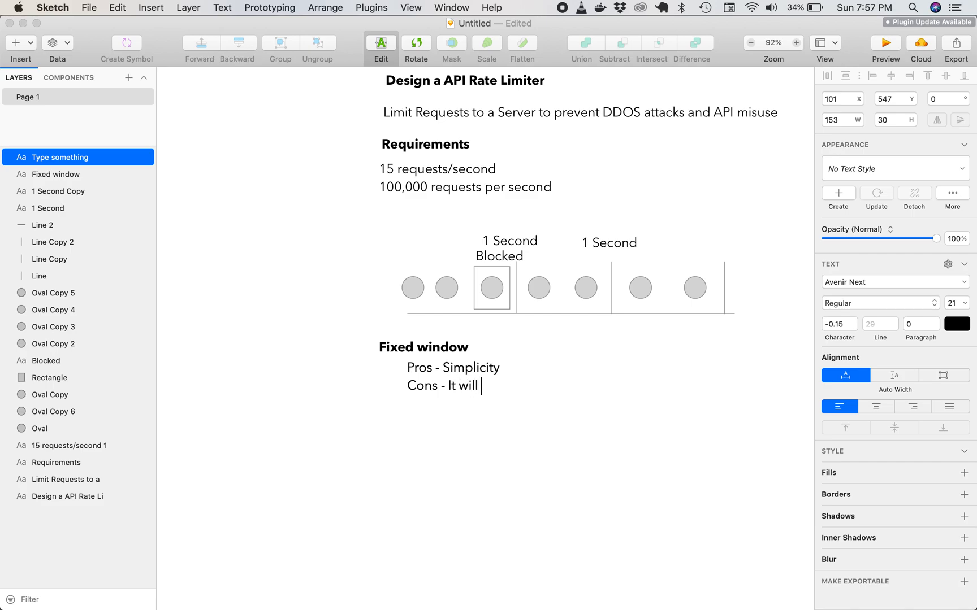
type("let requests through when they should have been blocked")
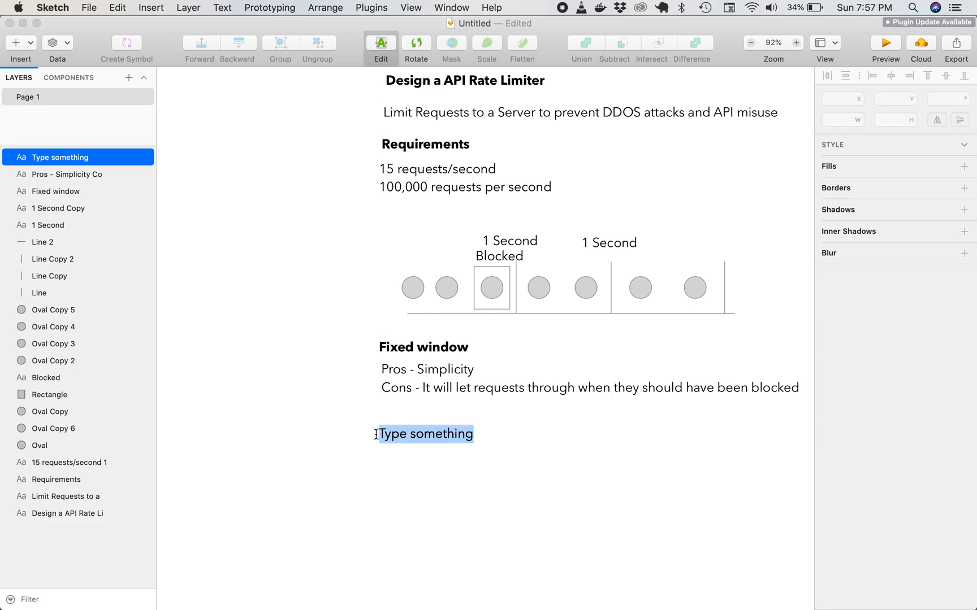
Add a 'Sliding Window' heading with pros 'it works all the time' and cons 'difficult to implement'.
type("Sliding Window")
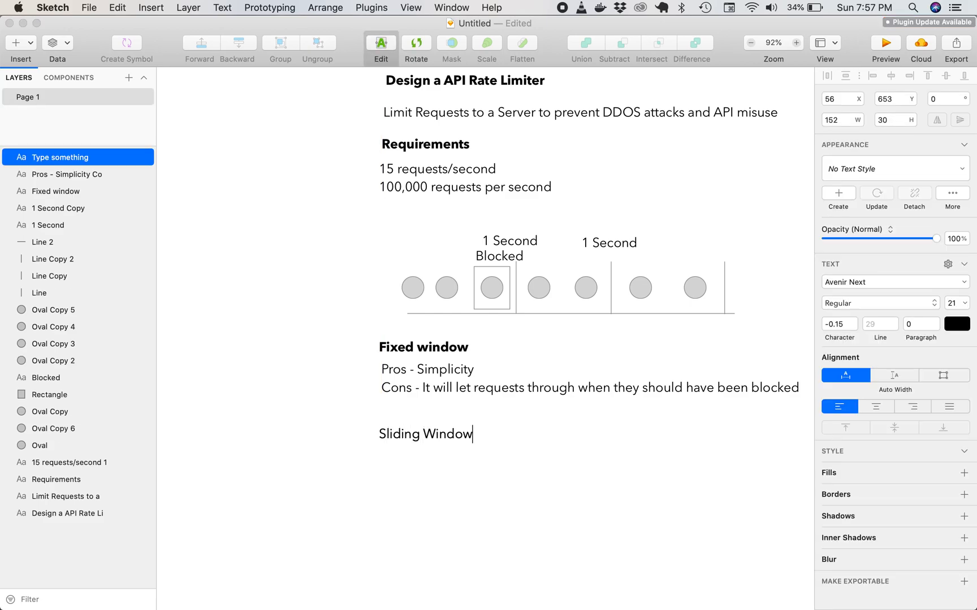
left_click(425, 424)
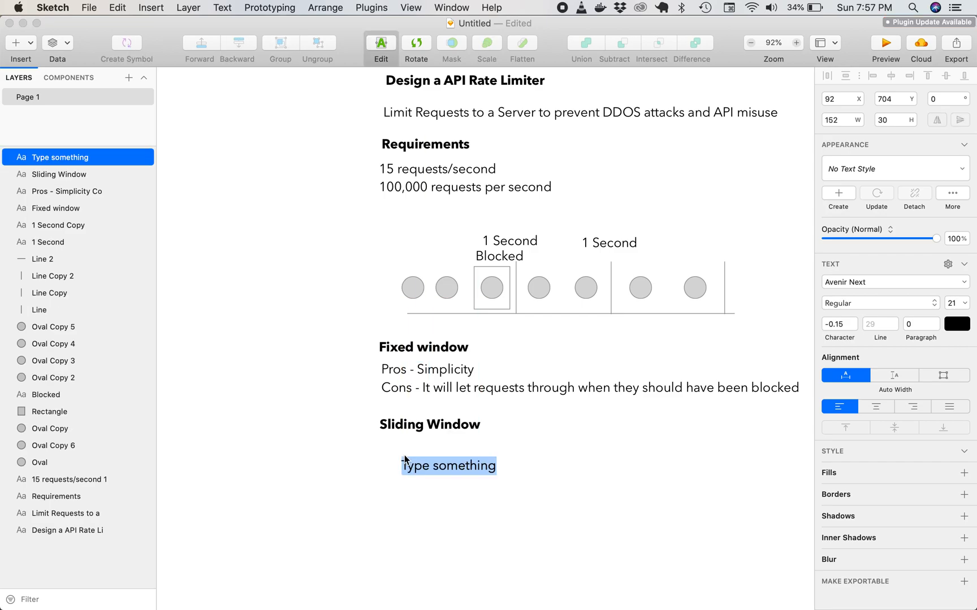
type("Pros -")
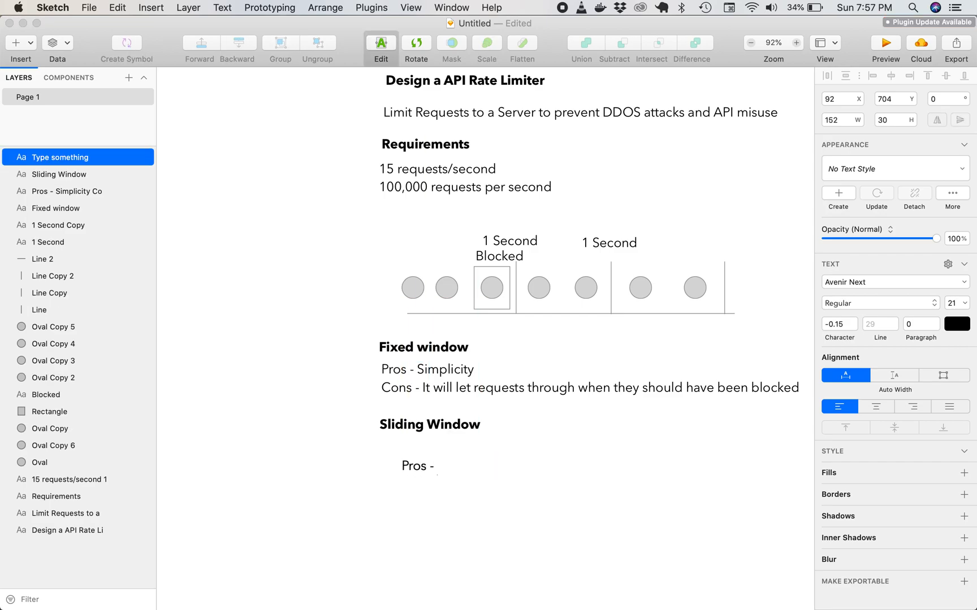
type("it")
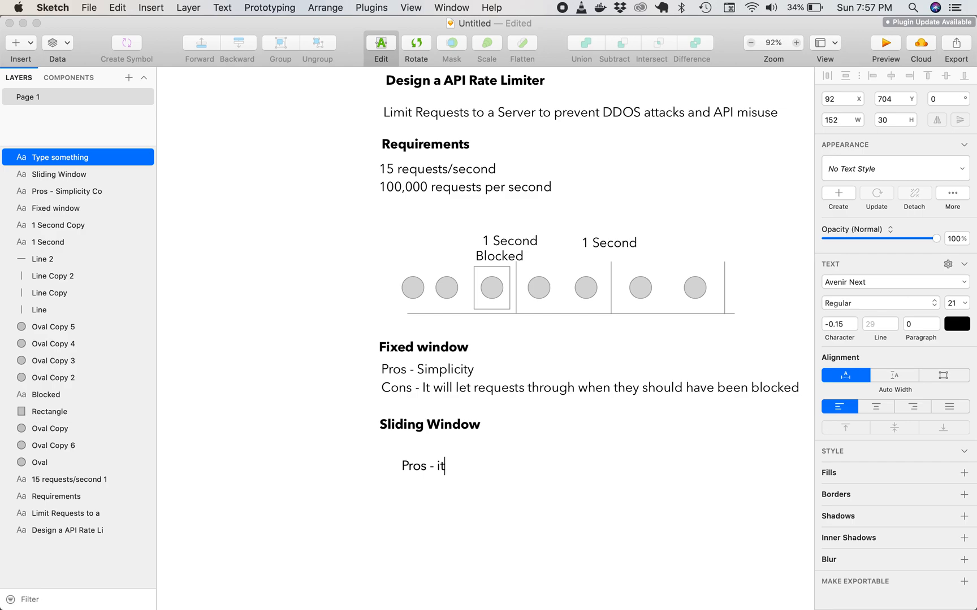
type("works all the time")
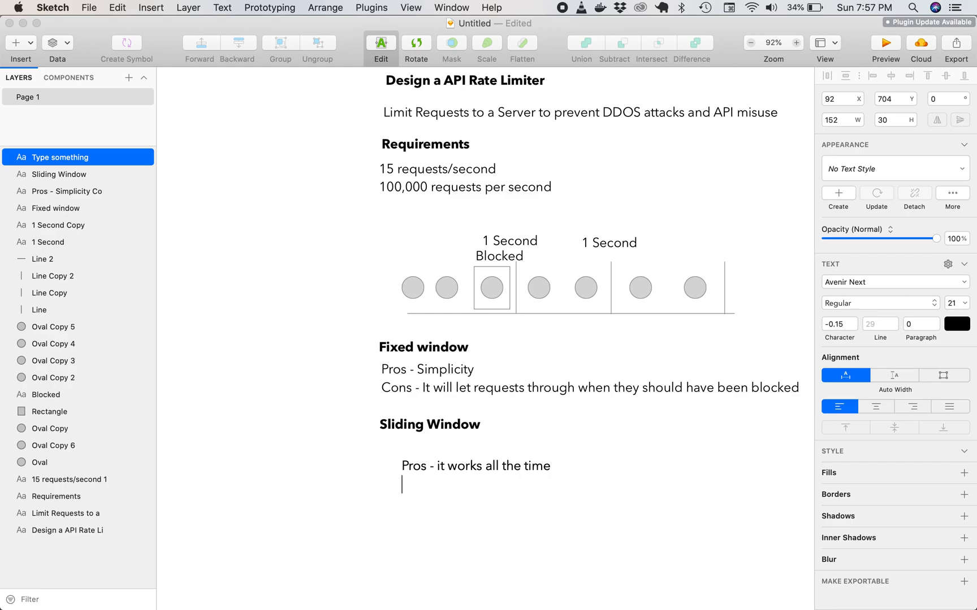
type("Cons - Might be more di")
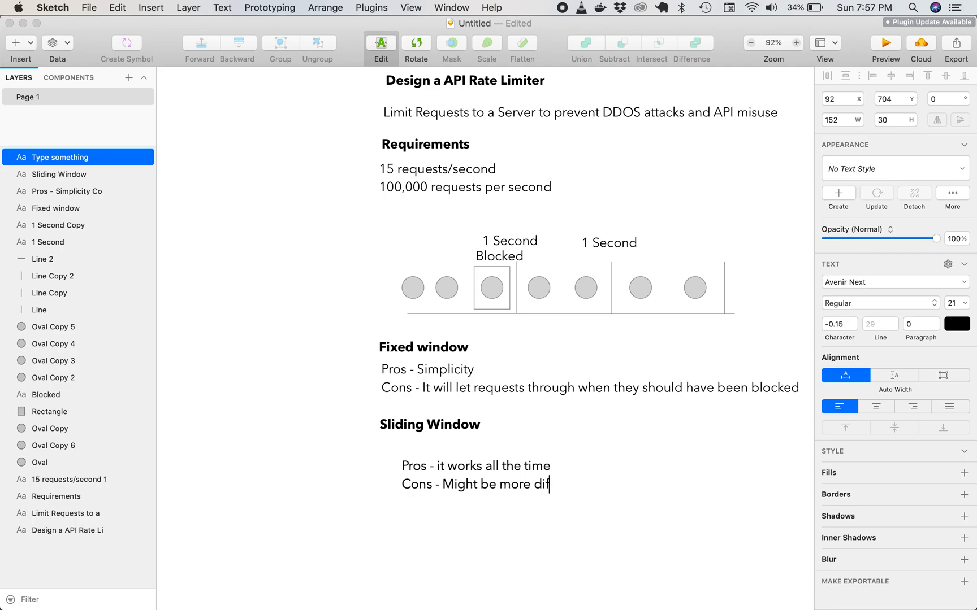
type("ficult to implement")
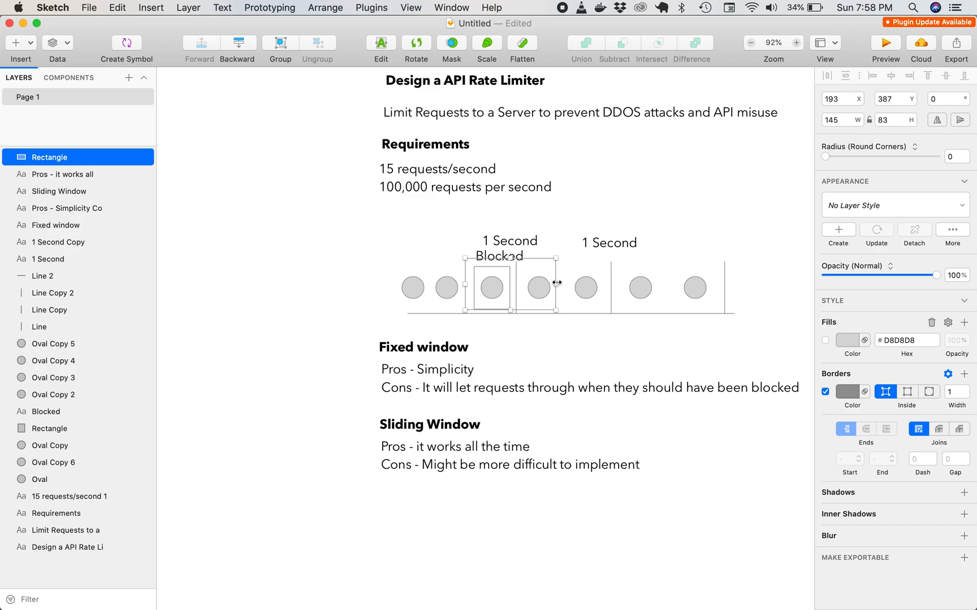
Adjust the extra box beside the Blocked request and restyle the window headings.
left_click_drag(538, 288, 617, 288)
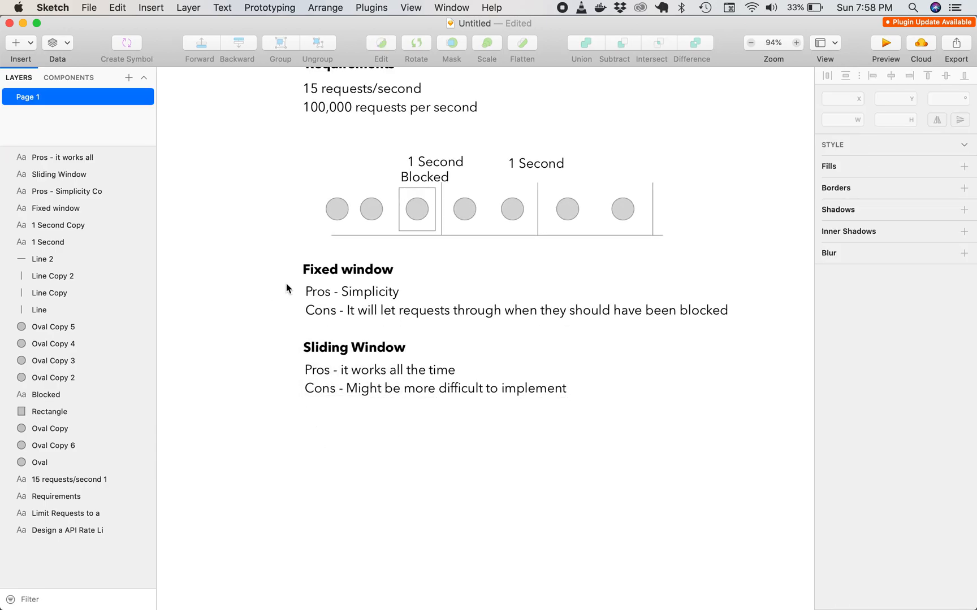
left_click(353, 347)
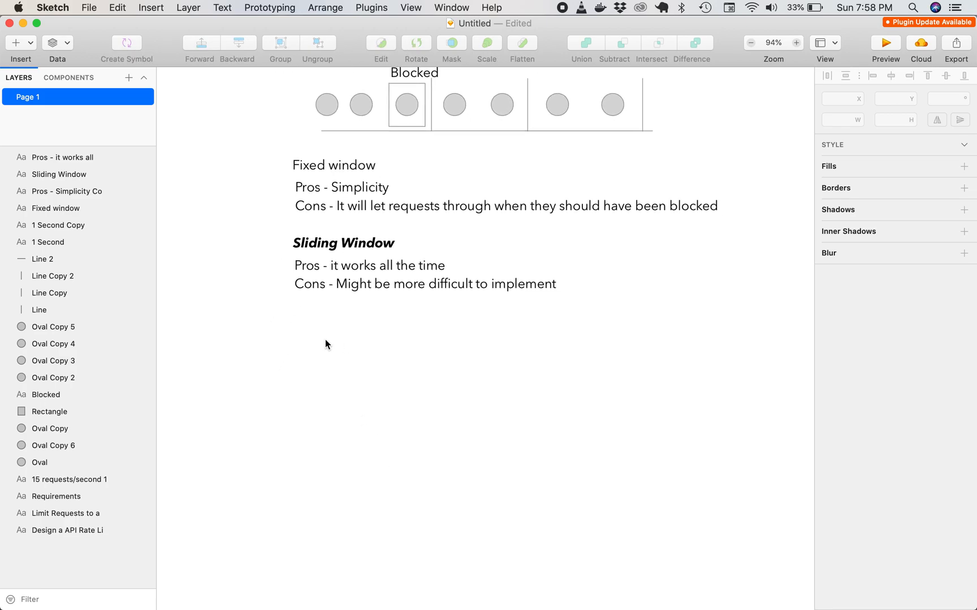
Stack four grey boxes and head them with a 'Request, Timestamp' label.
left_click_drag(287, 326, 375, 353)
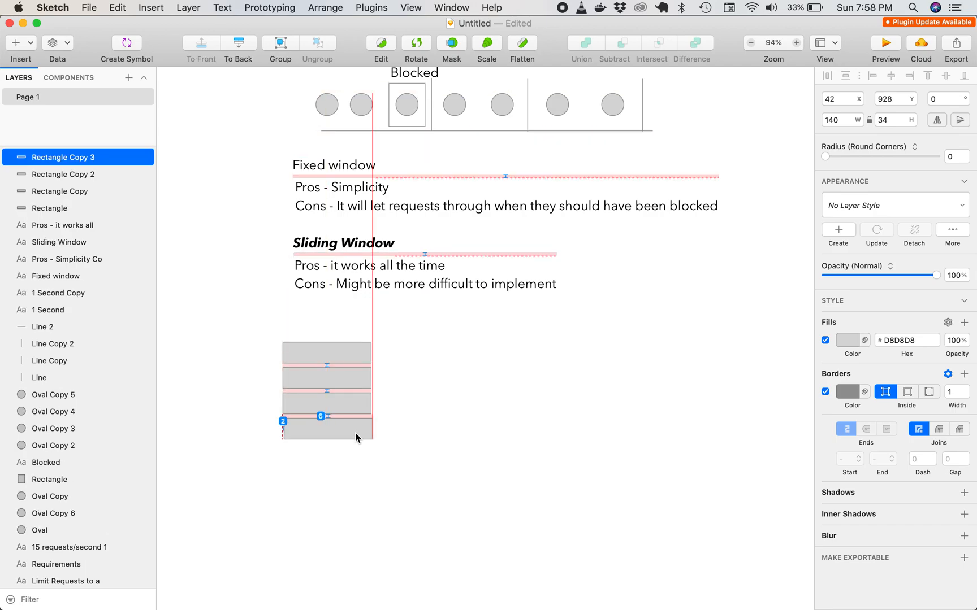
type("Rquest")
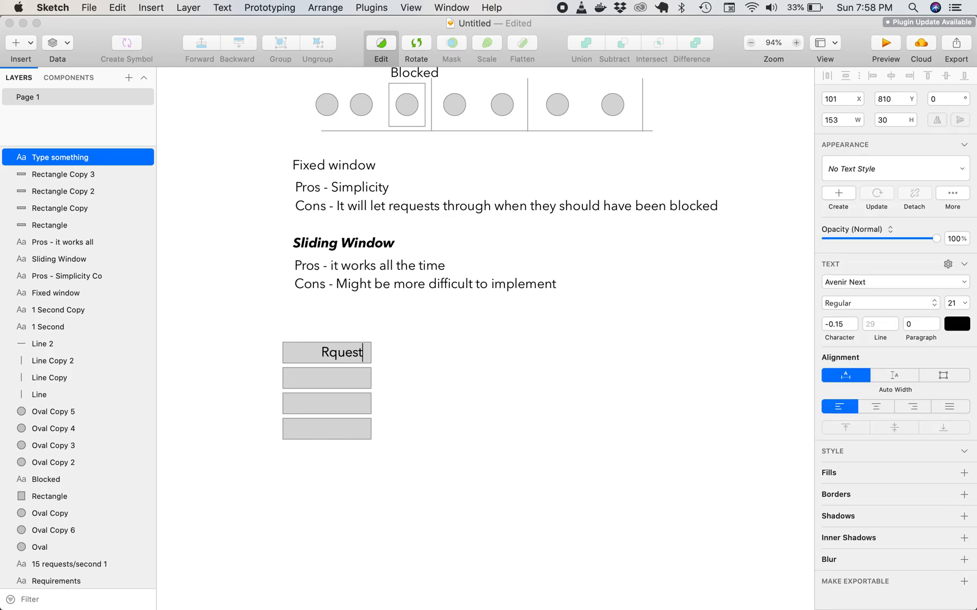
type("Request")
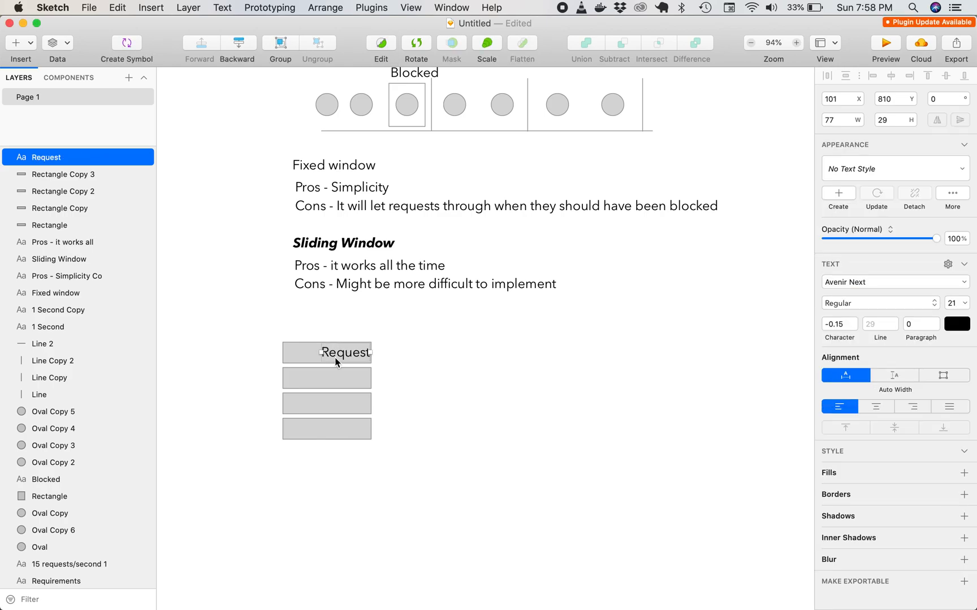
type(", Timestamp")
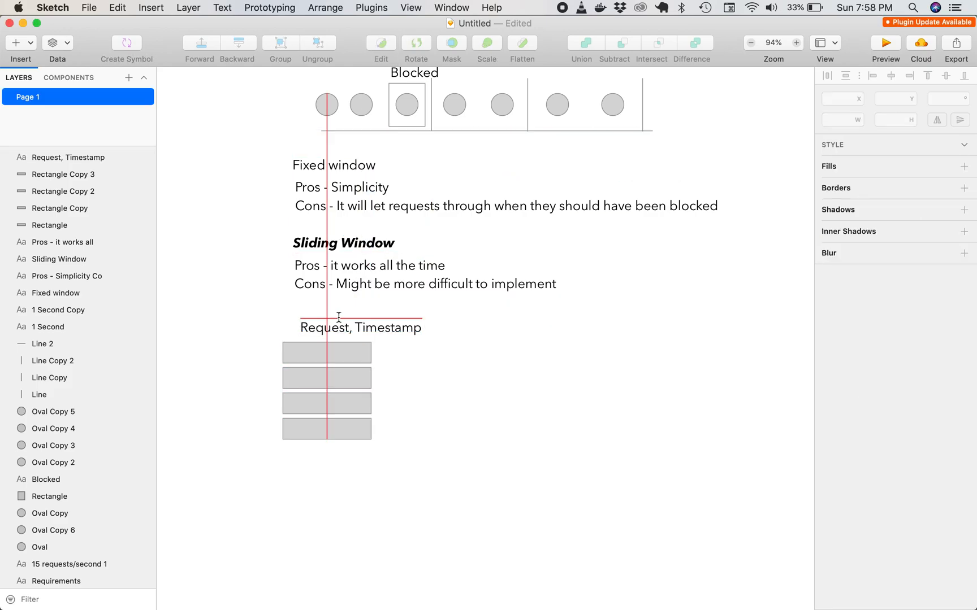
type("4B, 4B")
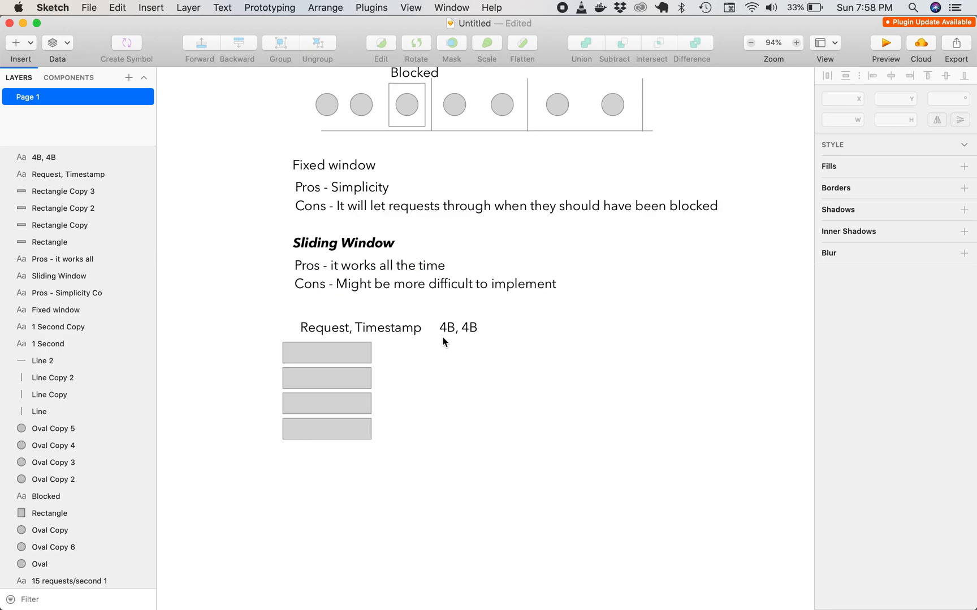
left_click(359, 327)
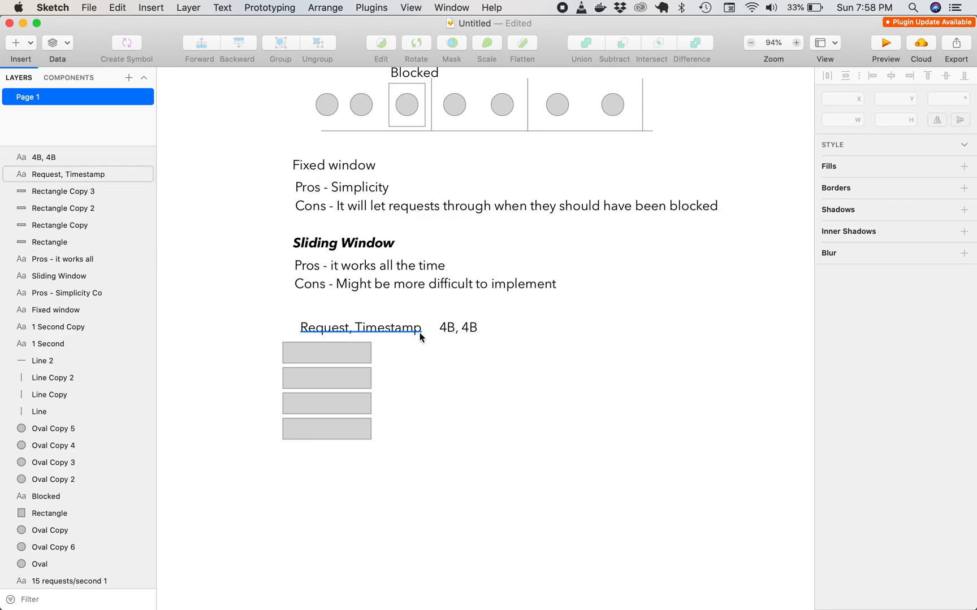
type("192.168.1.1")
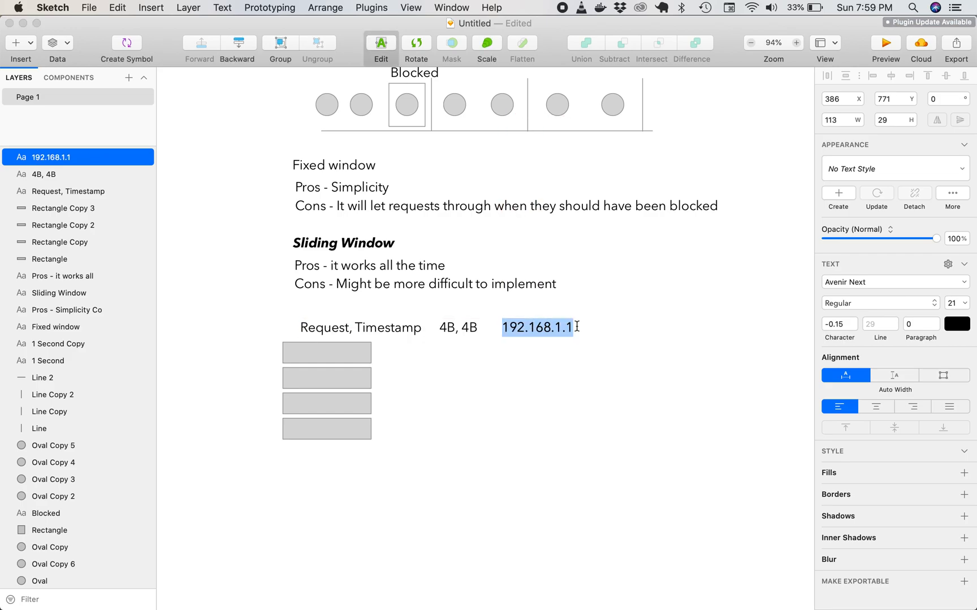
type(",")
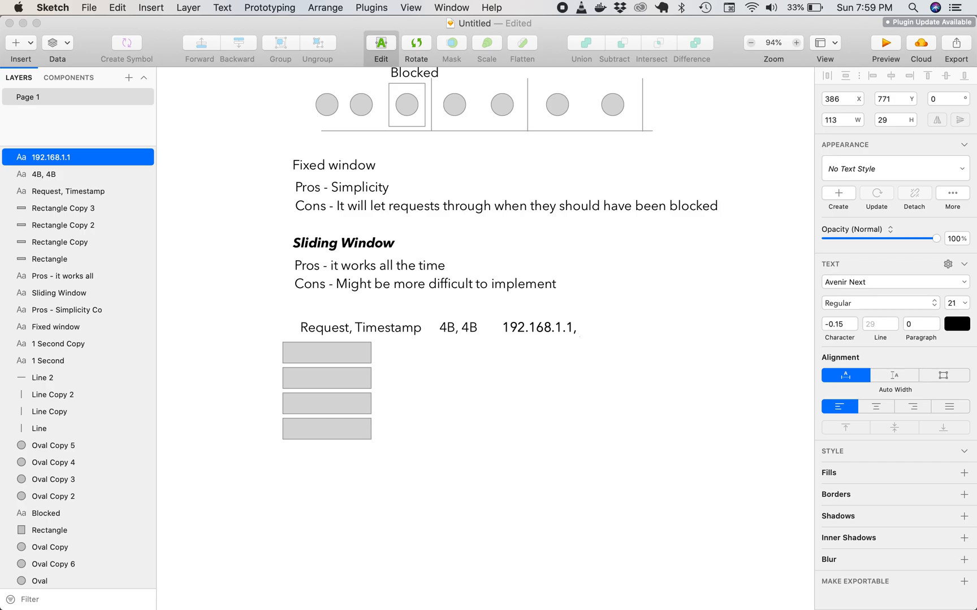
type("10291848271")
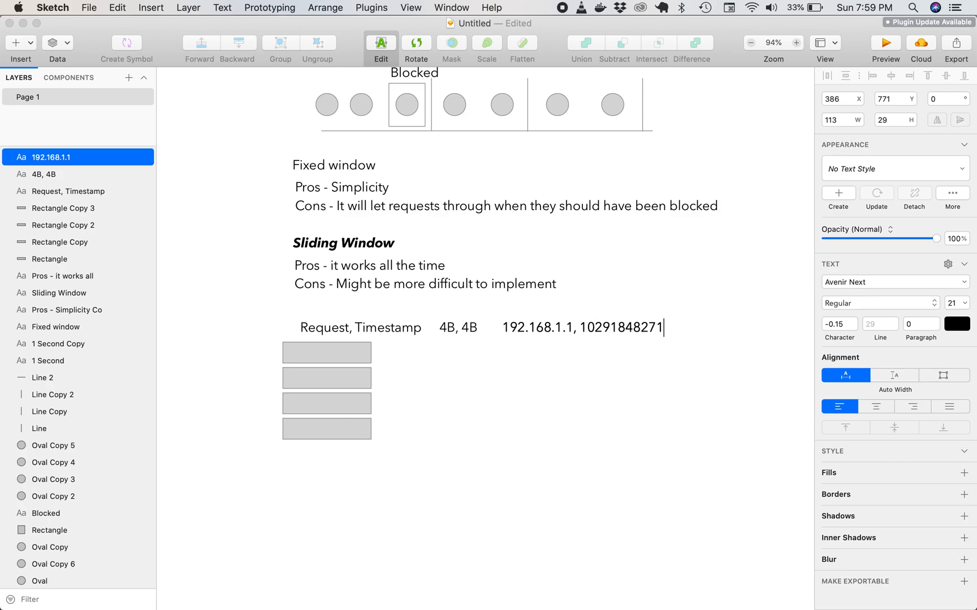
type("902")
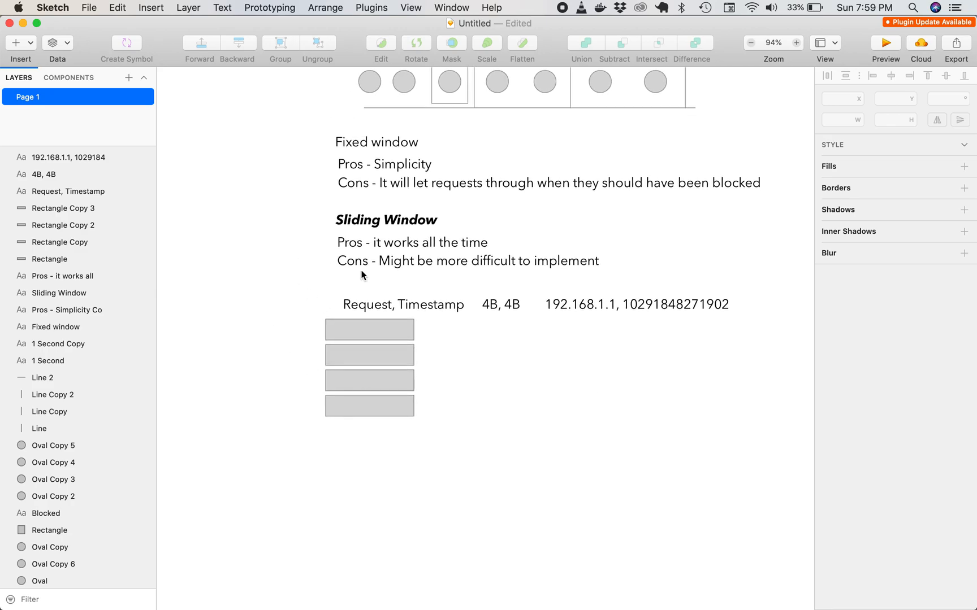
mouse_move(350, 400)
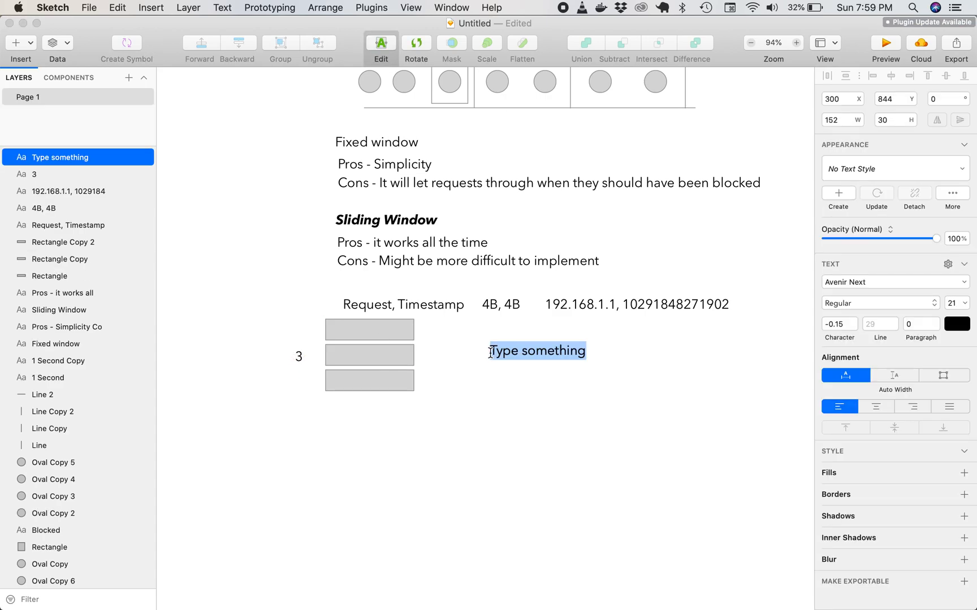
Note the per-IP cost: 8*3 = 24B /IP Address.
type("8*3")
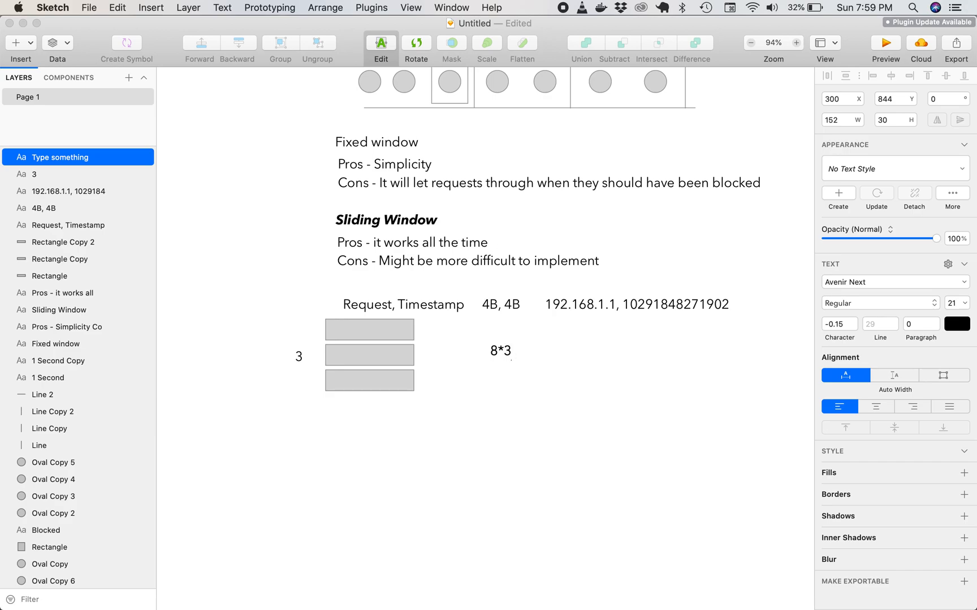
type("= 24B")
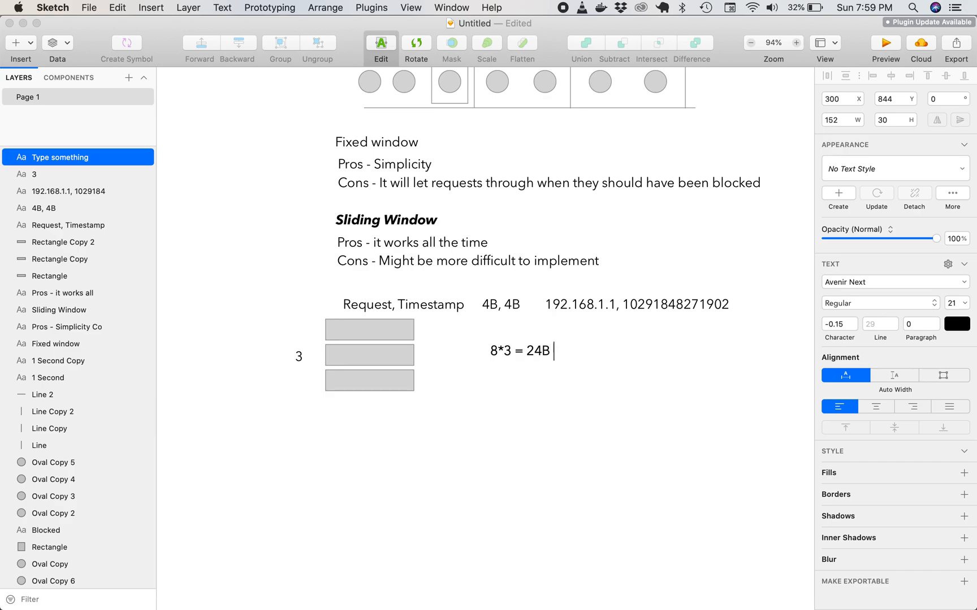
type("/IP")
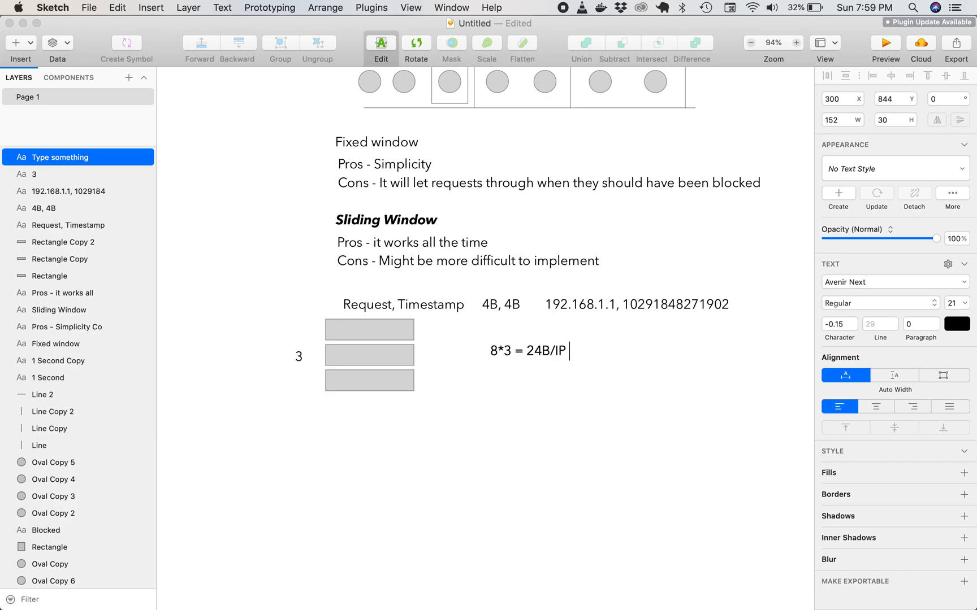
type("Address")
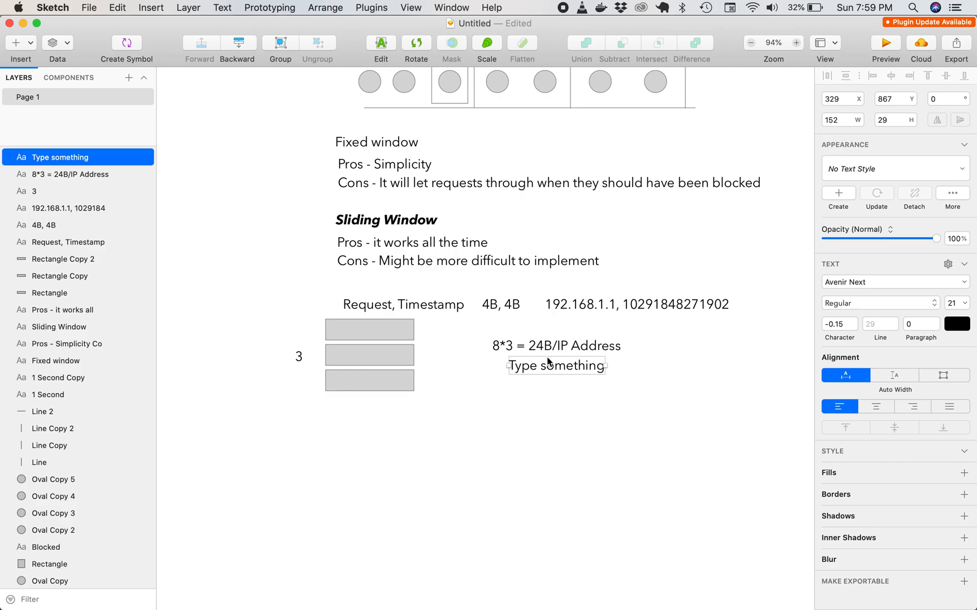
Write 500,000 * 24 = 12MB worth of memory, computing 500000*24 in Spotlight.
type("500")
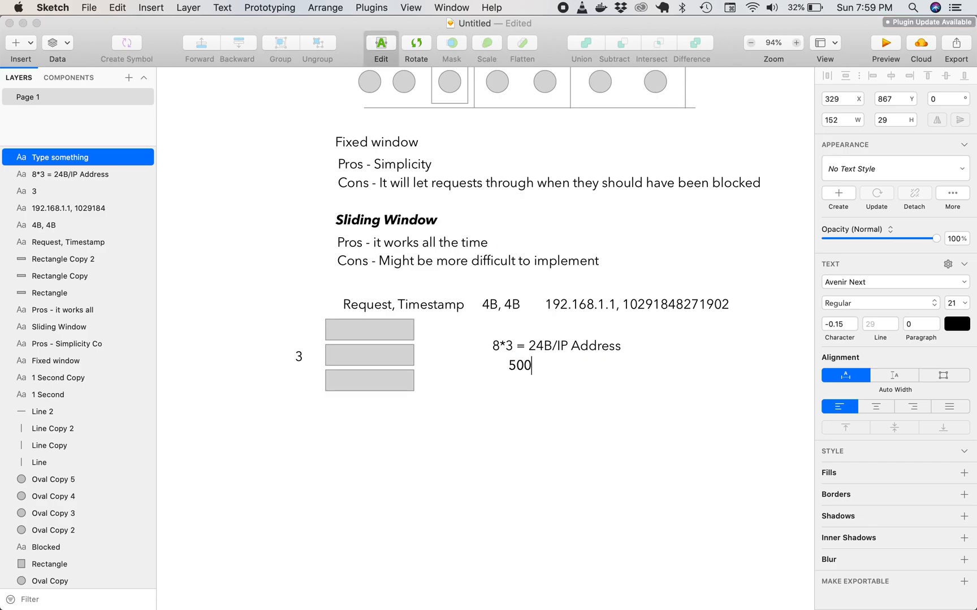
type(",0")
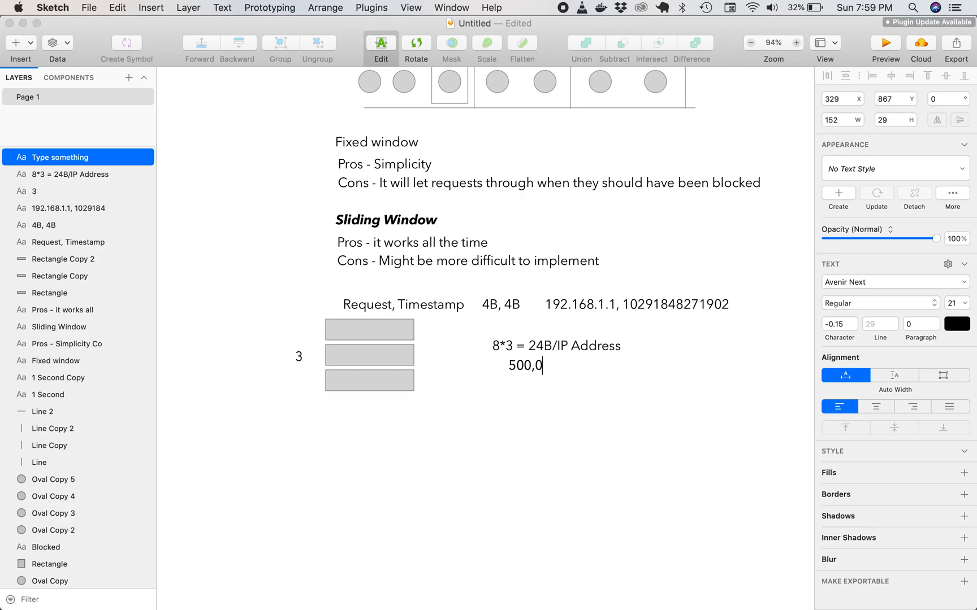
key("cmd+space")
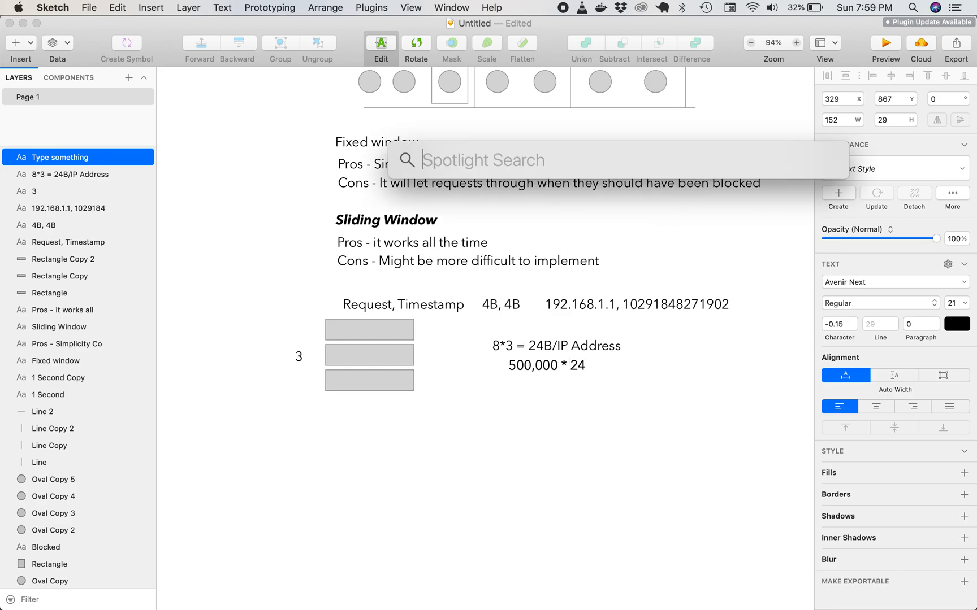
type("500000*24")
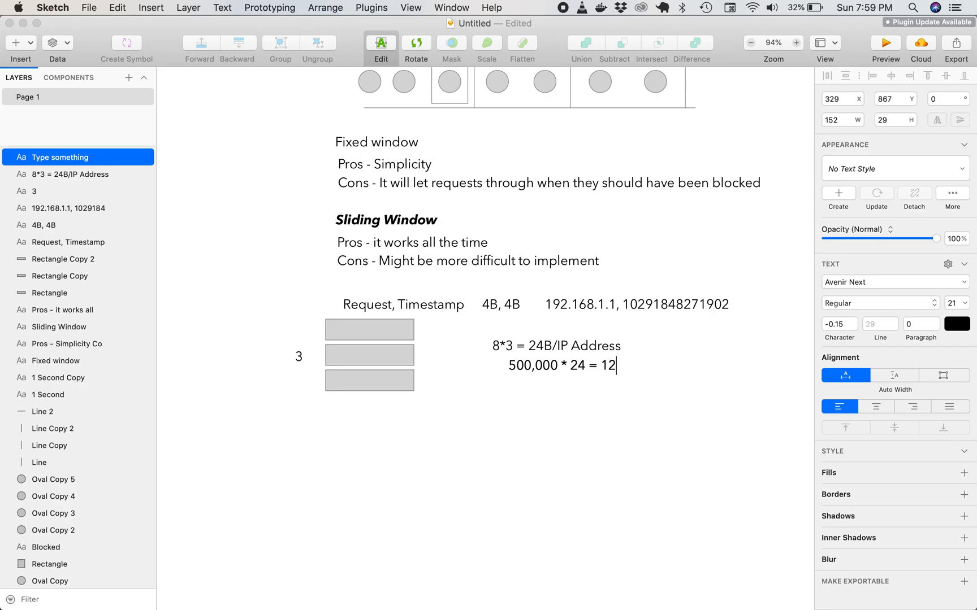
key("cmd+space")
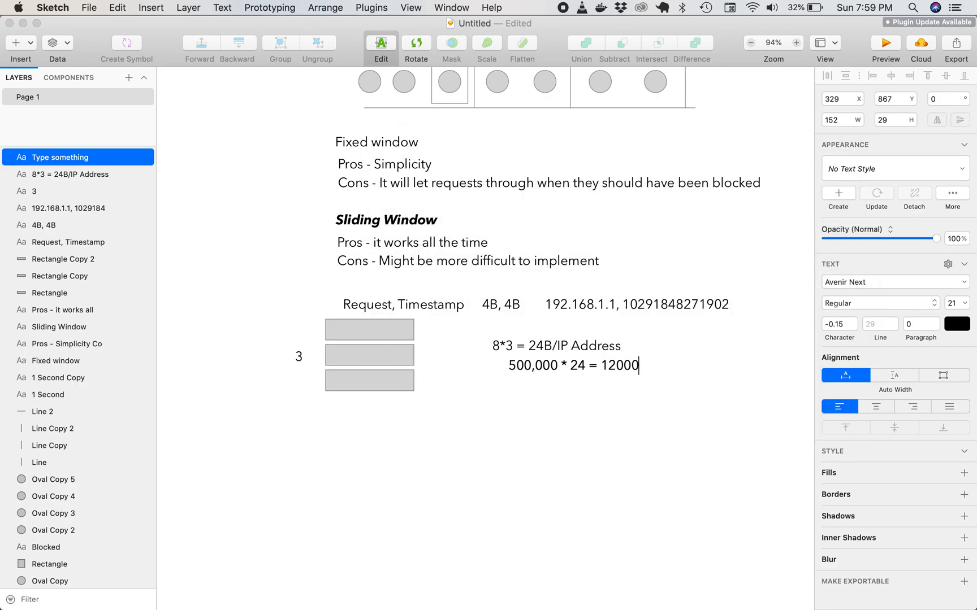
type("000")
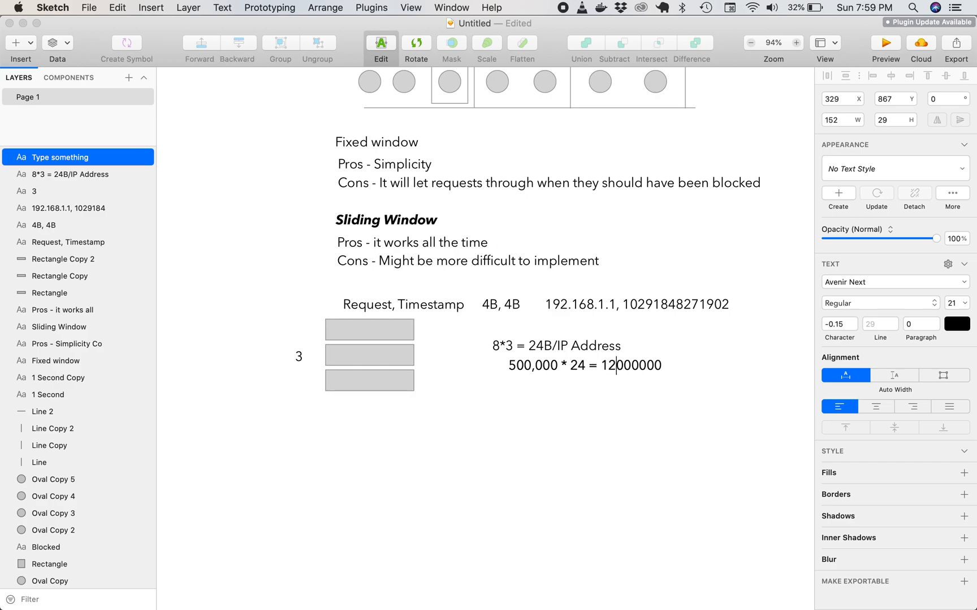
key("backspace")
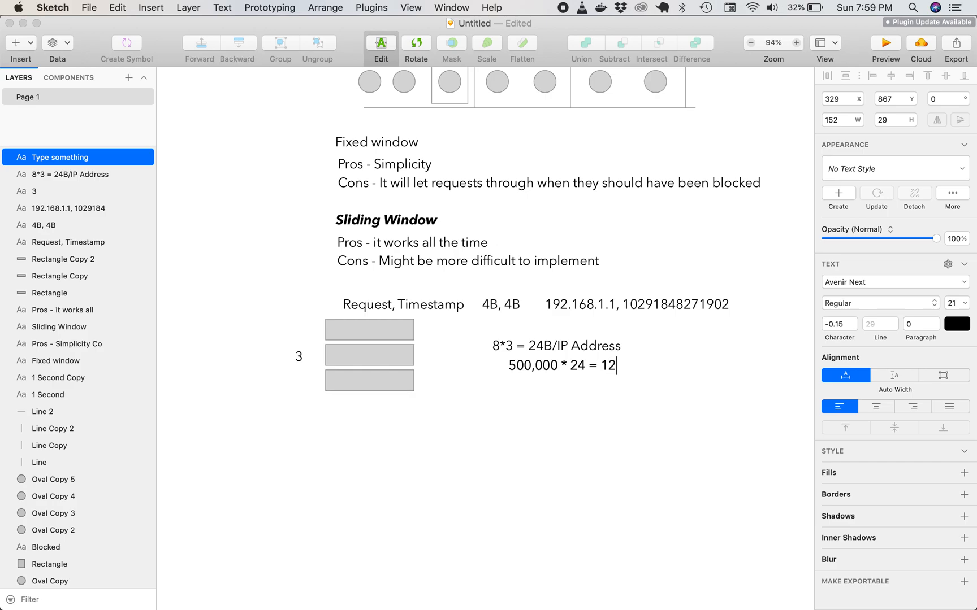
type("MB")
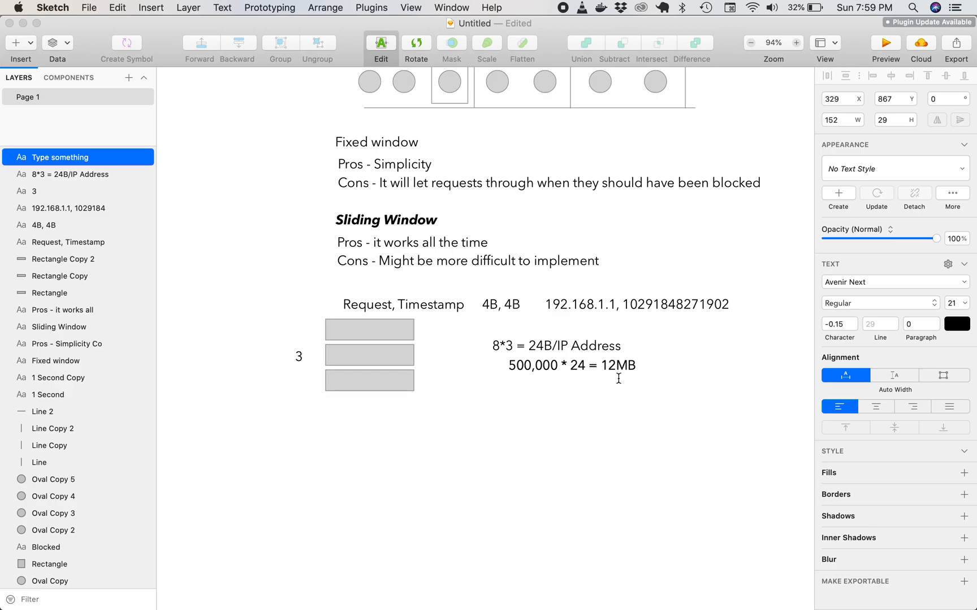
type("woth of memory")
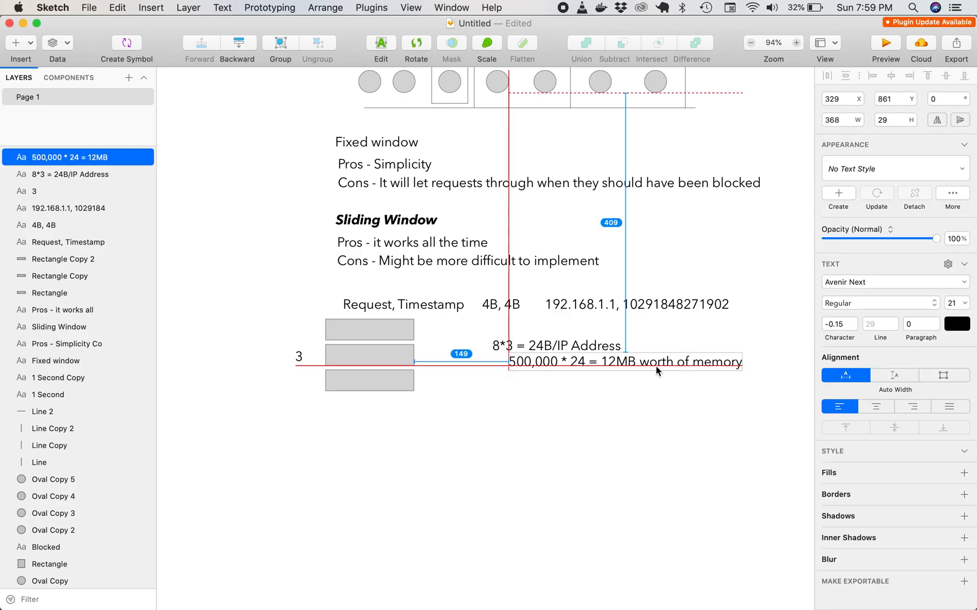
Add that the 12MB can be accommodated on 1 computer.
type("Can actually store this")
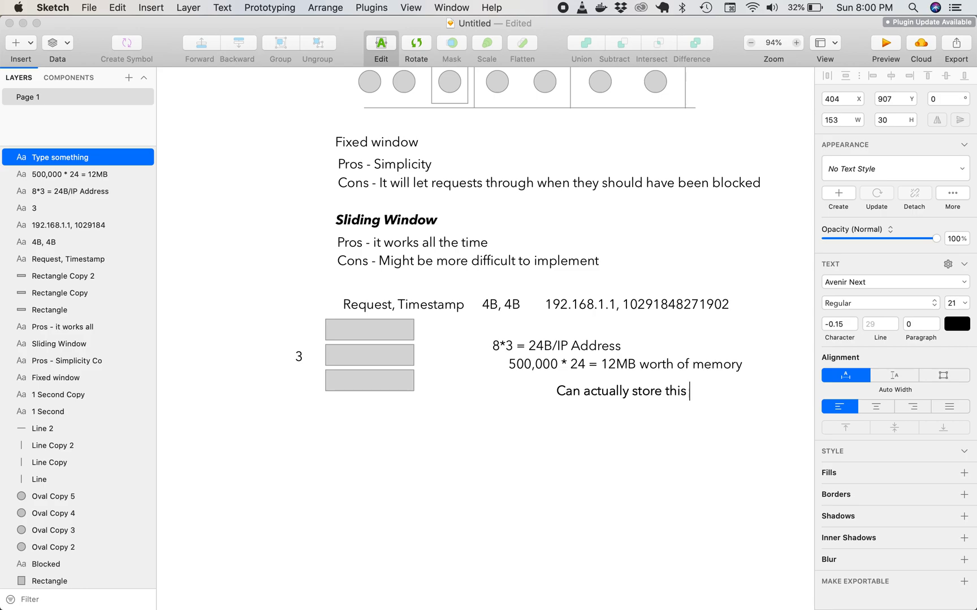
type("on 1")
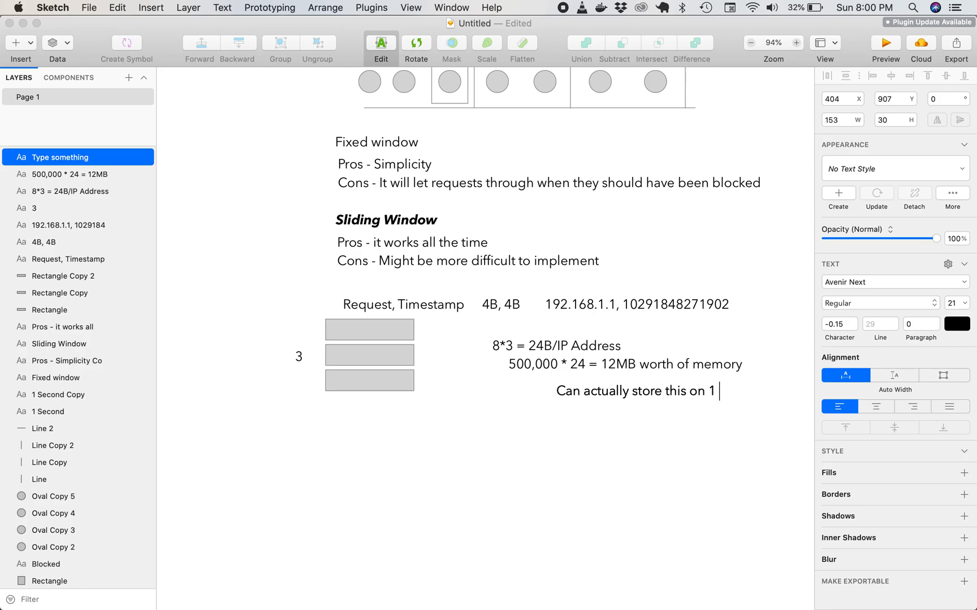
type("computer")
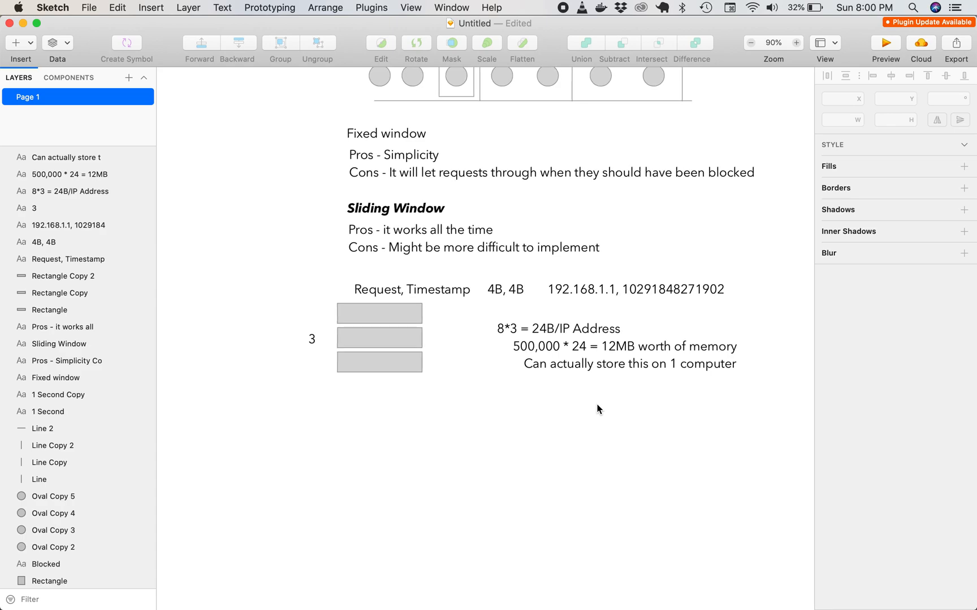
mouse_move(392, 387)
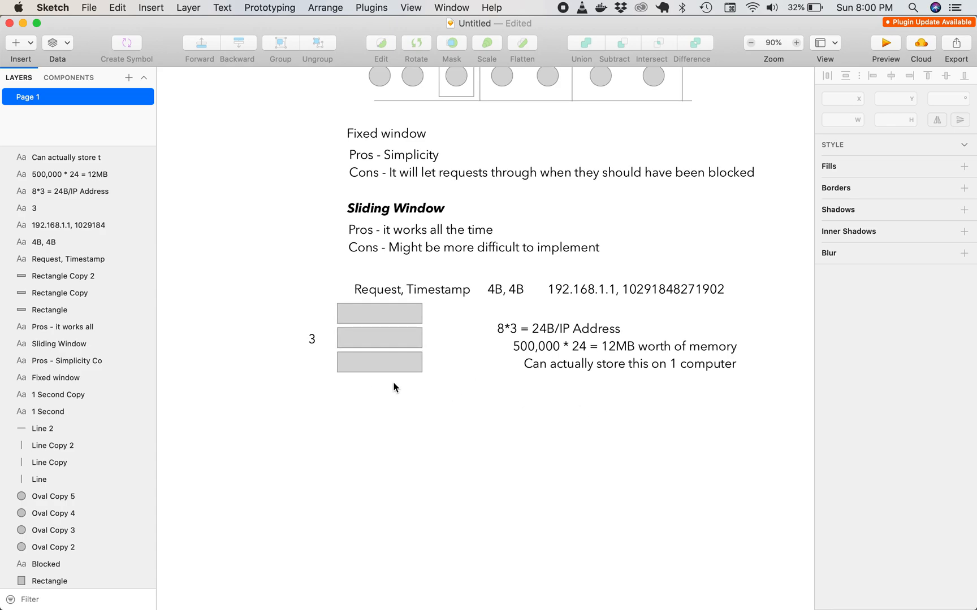
scroll("down", 3)
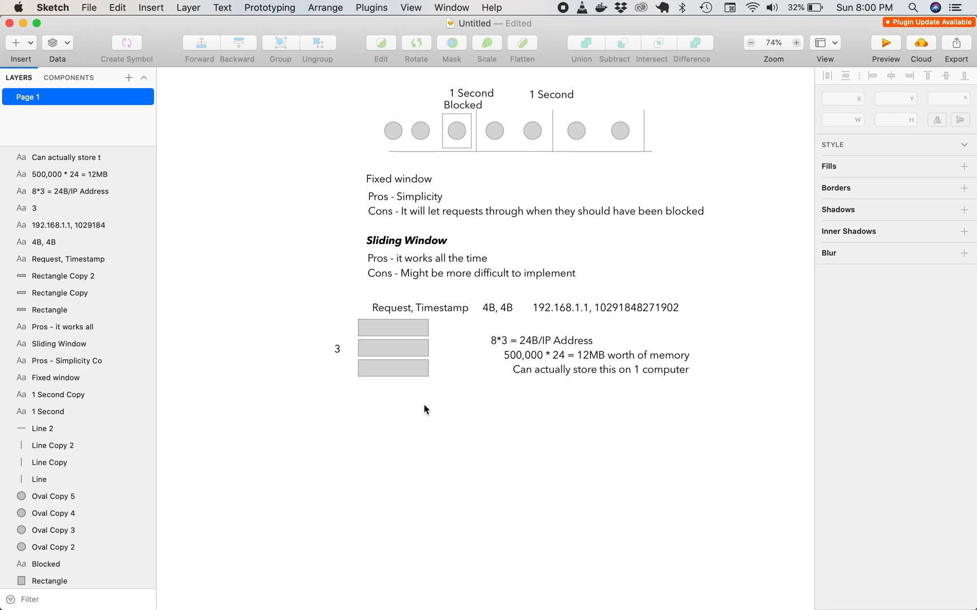
Add an unfilled box labelled In memory K,V Store below the grey bars.
left_click_drag(358, 430, 482, 465)
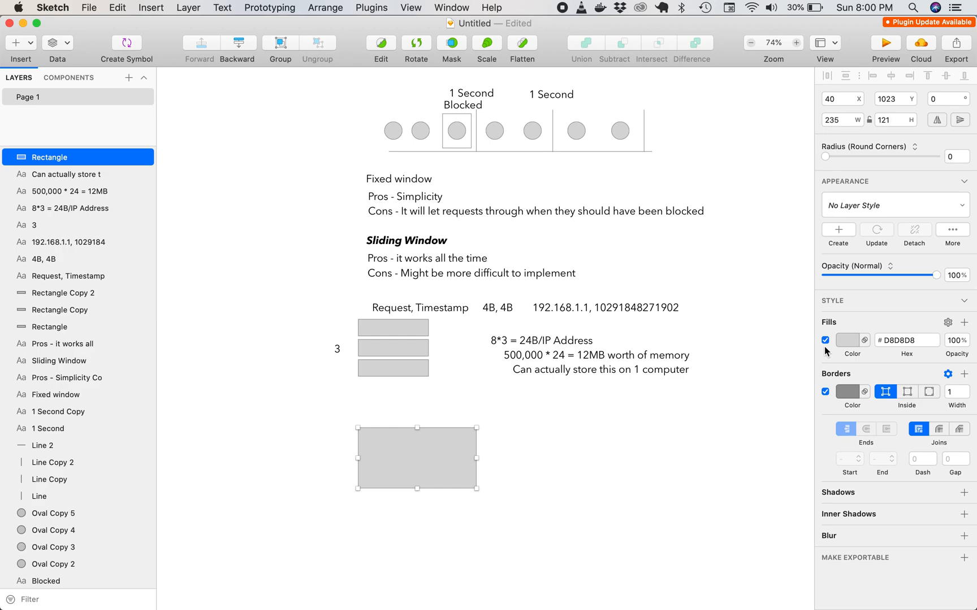
left_click(826, 340)
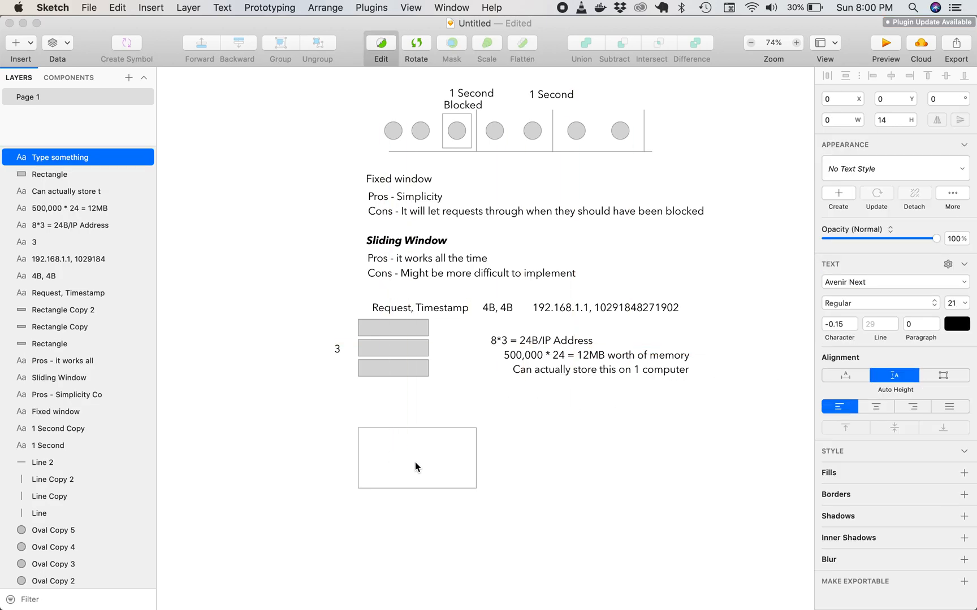
type("In")
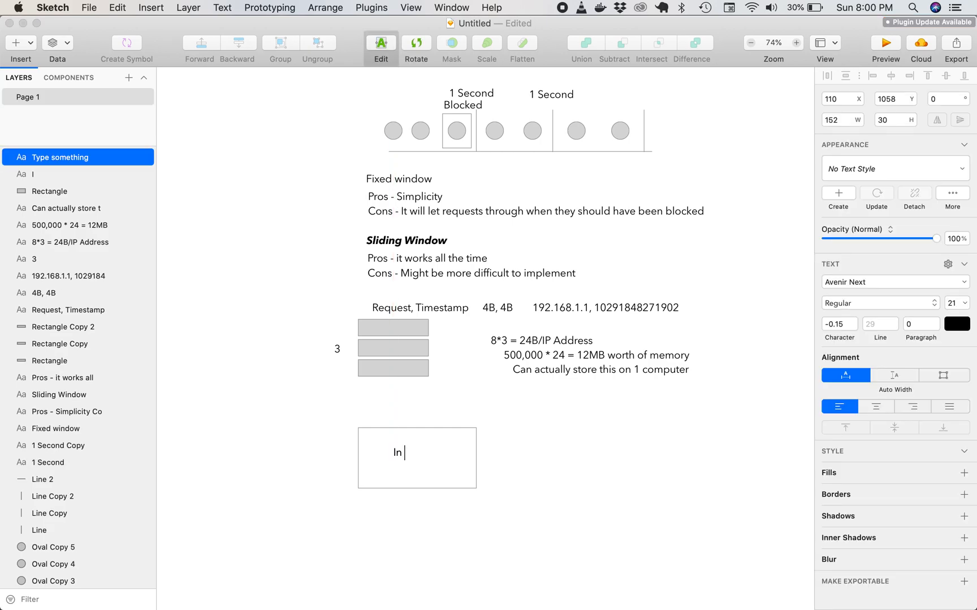
type("memory K,V Store")
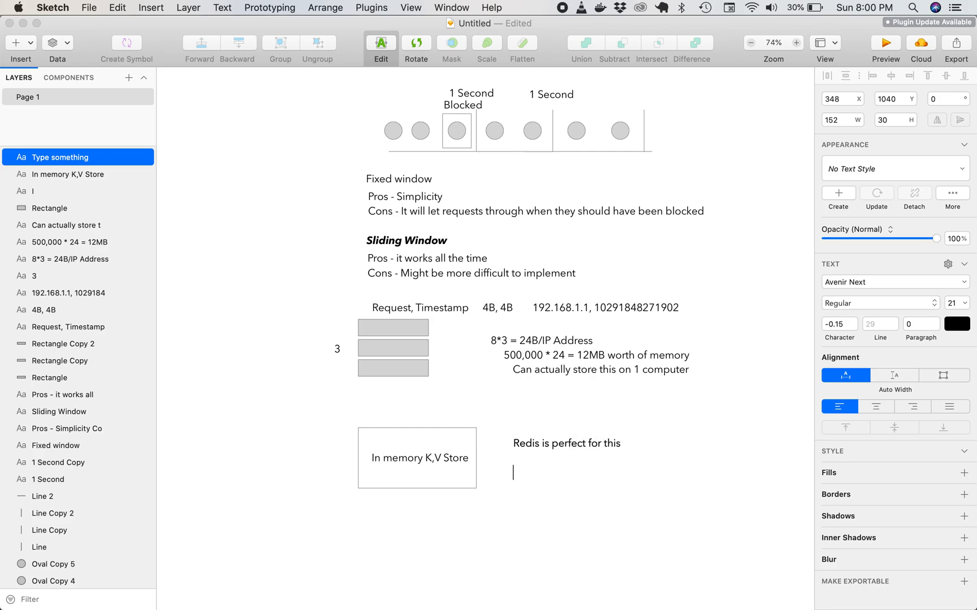
Note that the Redis server holds queues of the current rate limits, keyed by IP.
type("- Redis server to hold the q")
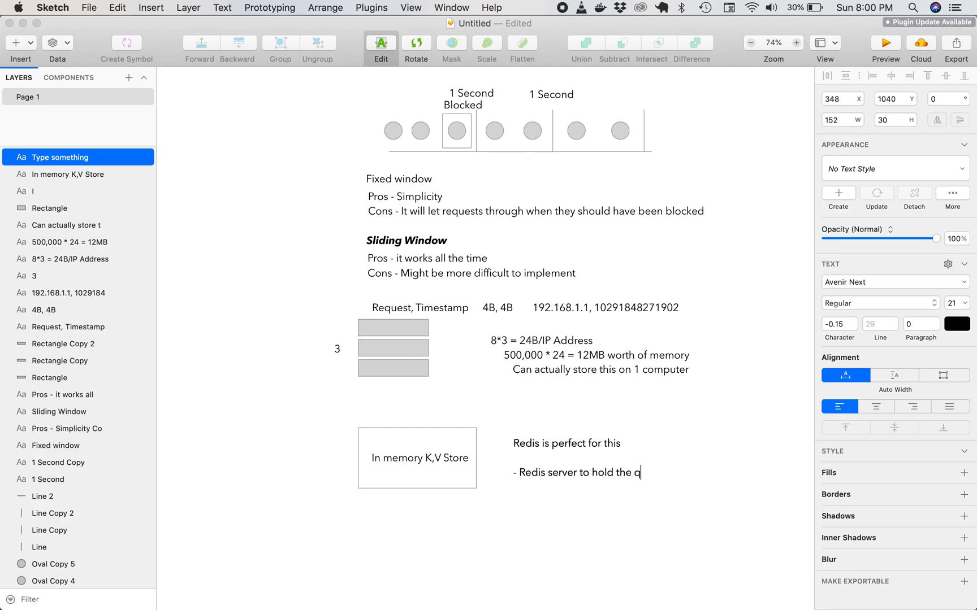
type("ueues of the curre")
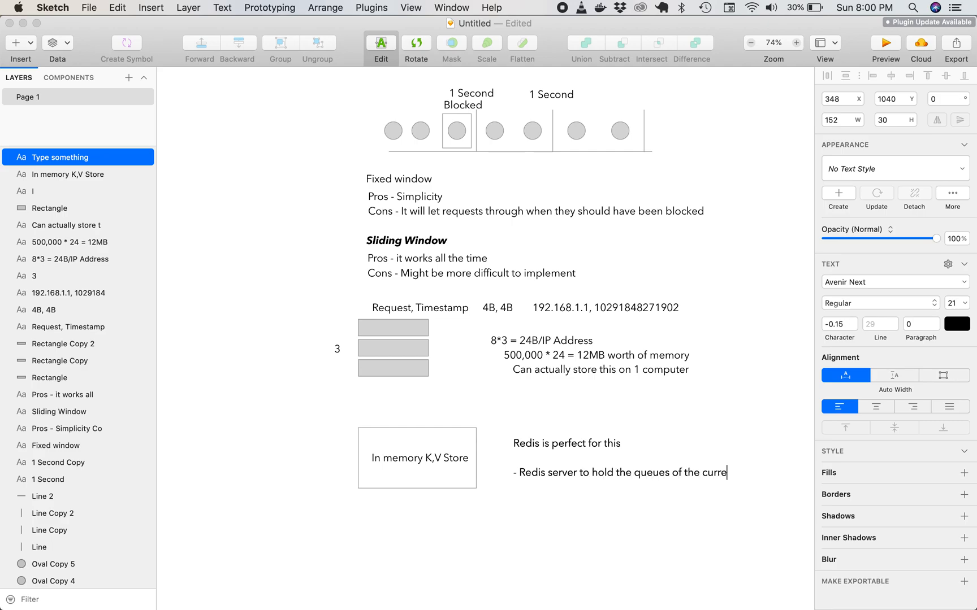
type("nt rate liits")
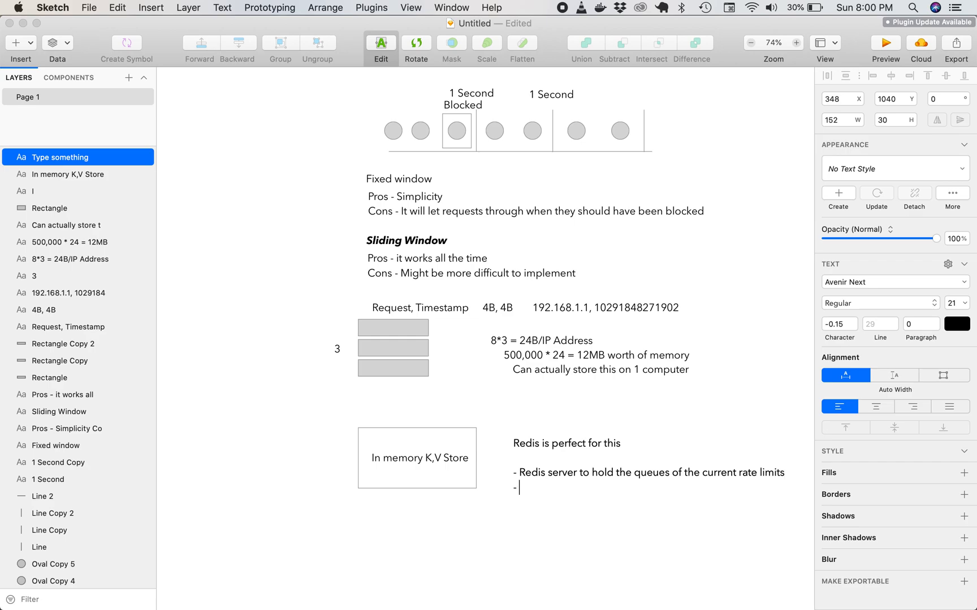
type("The Key is IP Address")
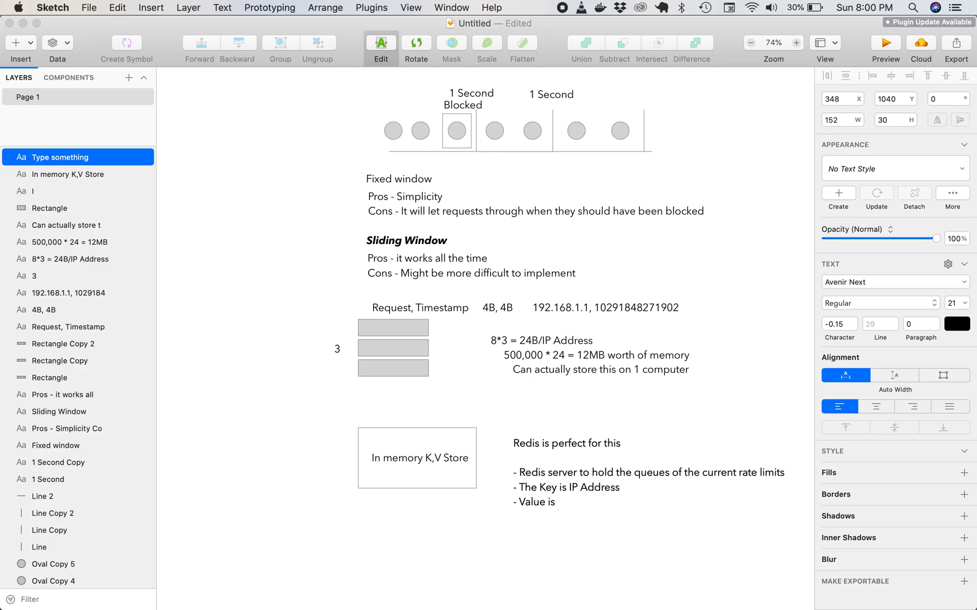
mouse_move(512, 443)
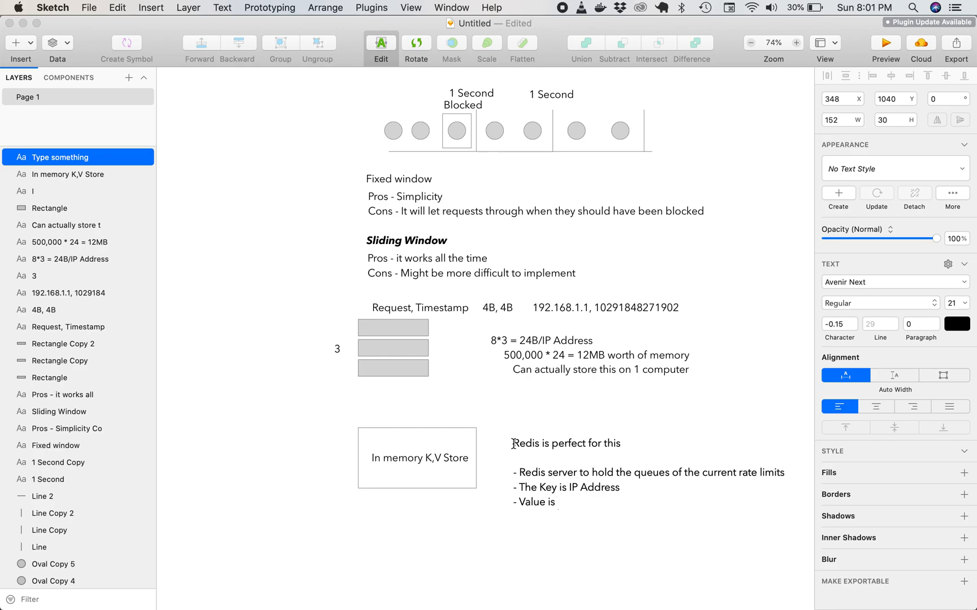
Note the value is the queue data structure, with example <192.168.1.1: <Queue>>.
type("data st")
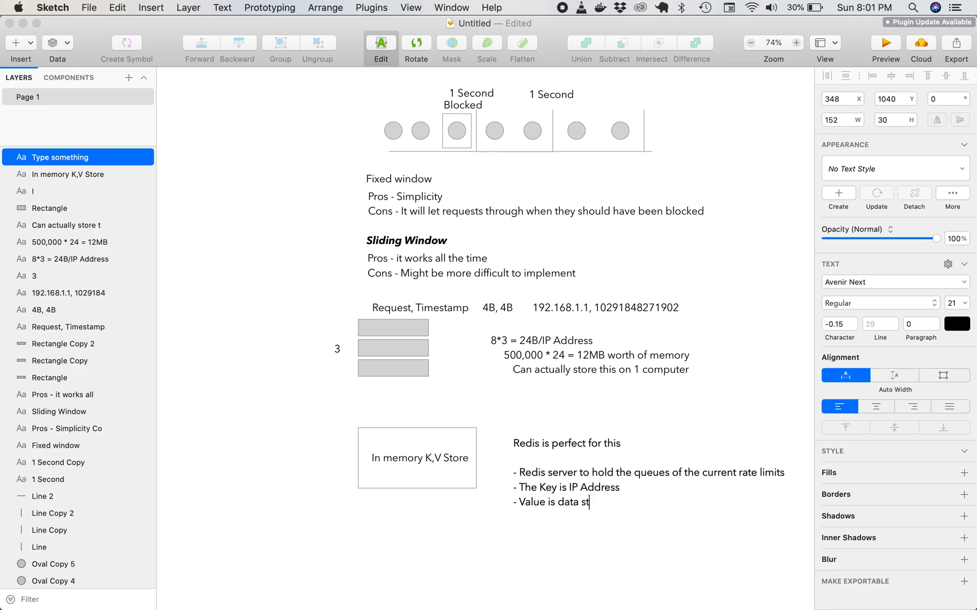
type("ructure of the que")
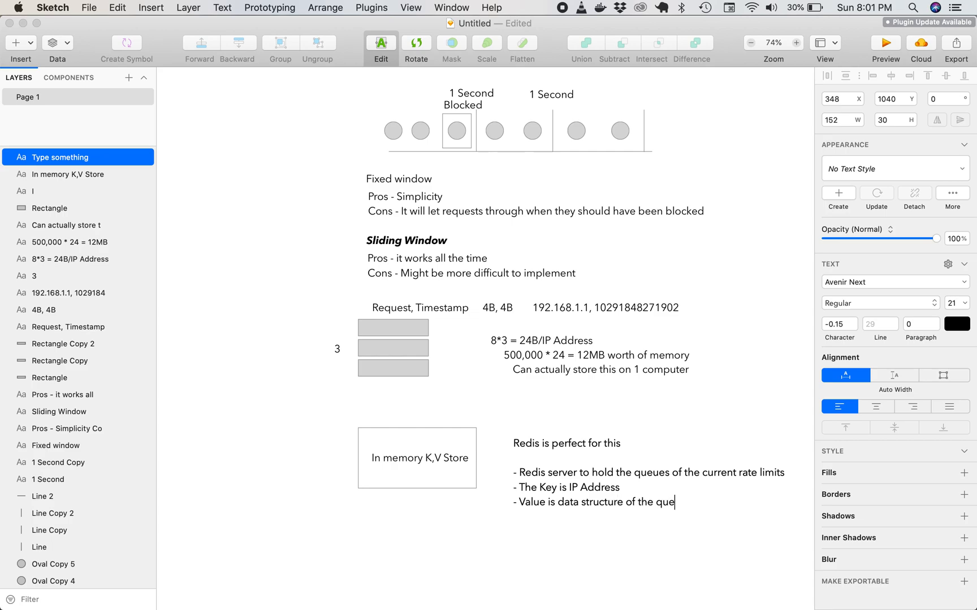
type("ue")
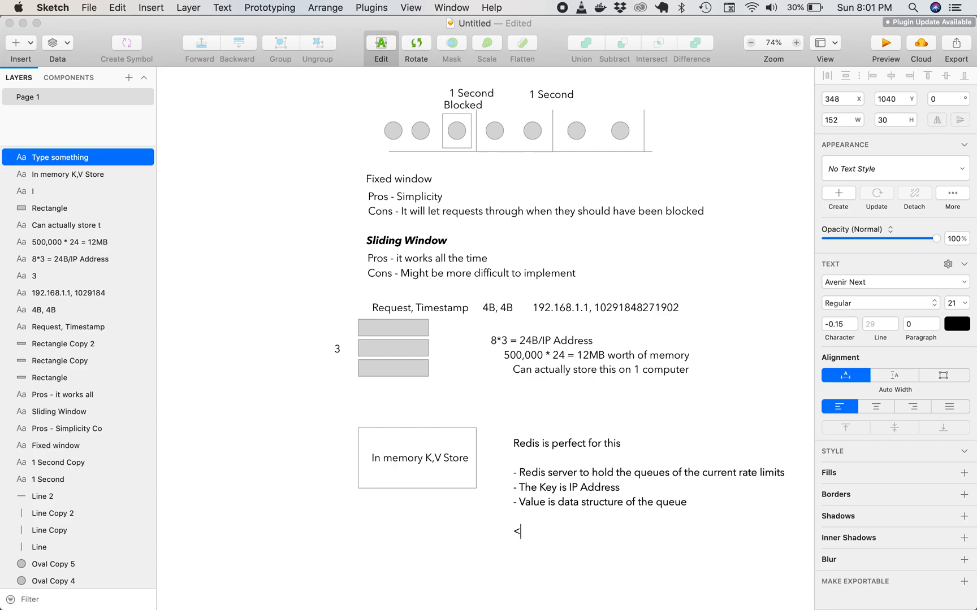
type("192.168.1.1:")
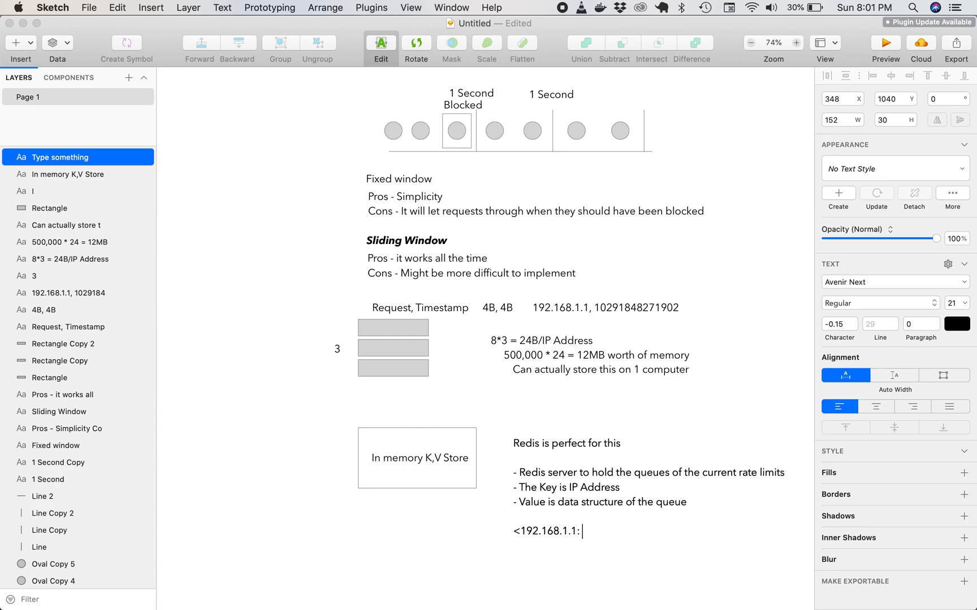
type("<Queue?")
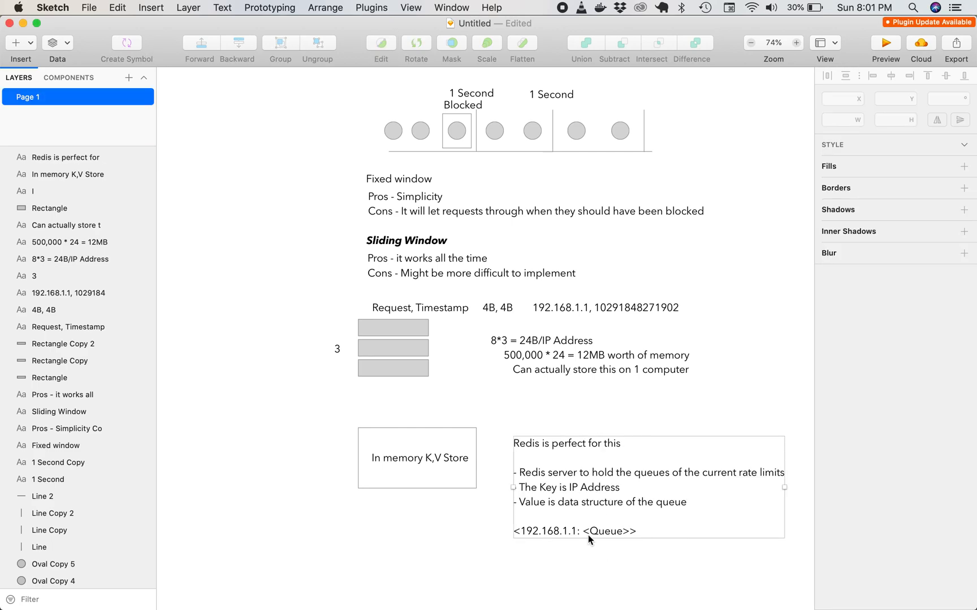
Label the first two boxes Client and Web Server below the Redis notes.
scroll("down", 3)
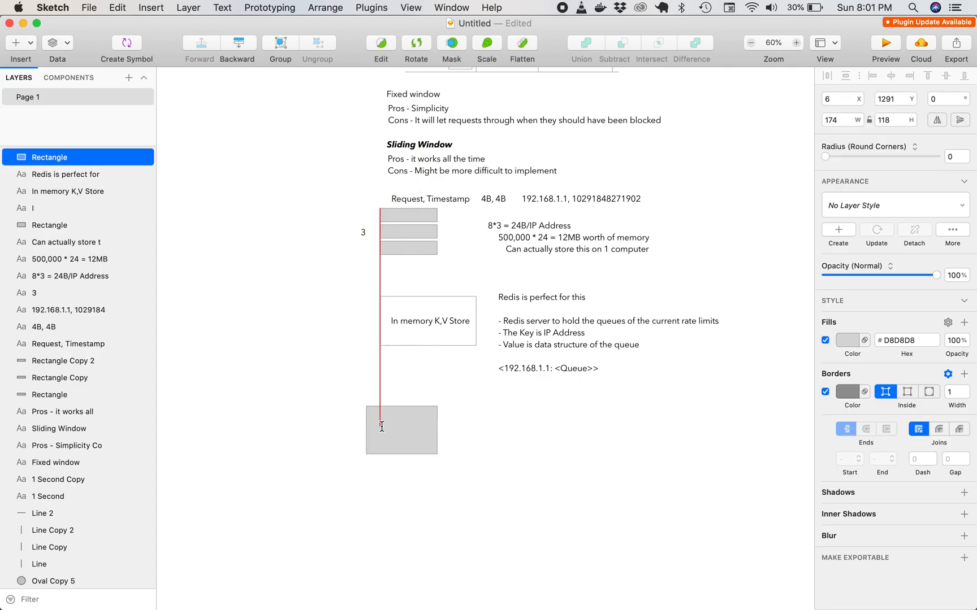
left_click(402, 431)
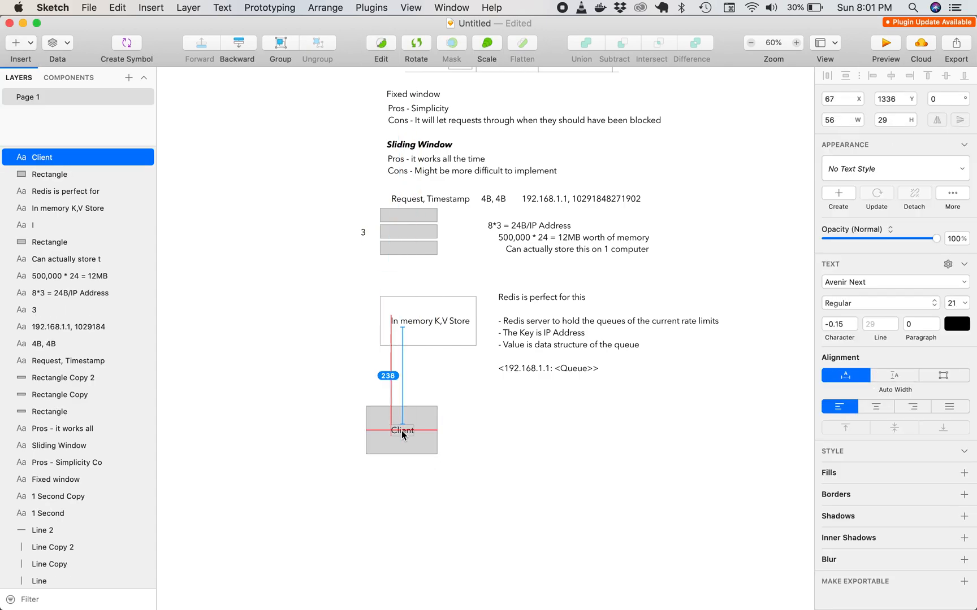
left_click(402, 430)
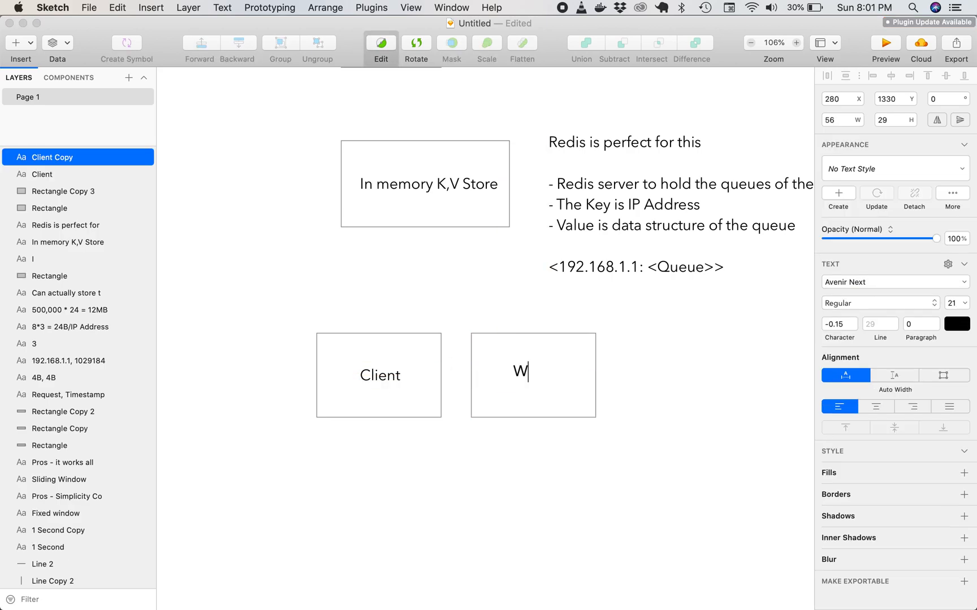
type("eb Server")
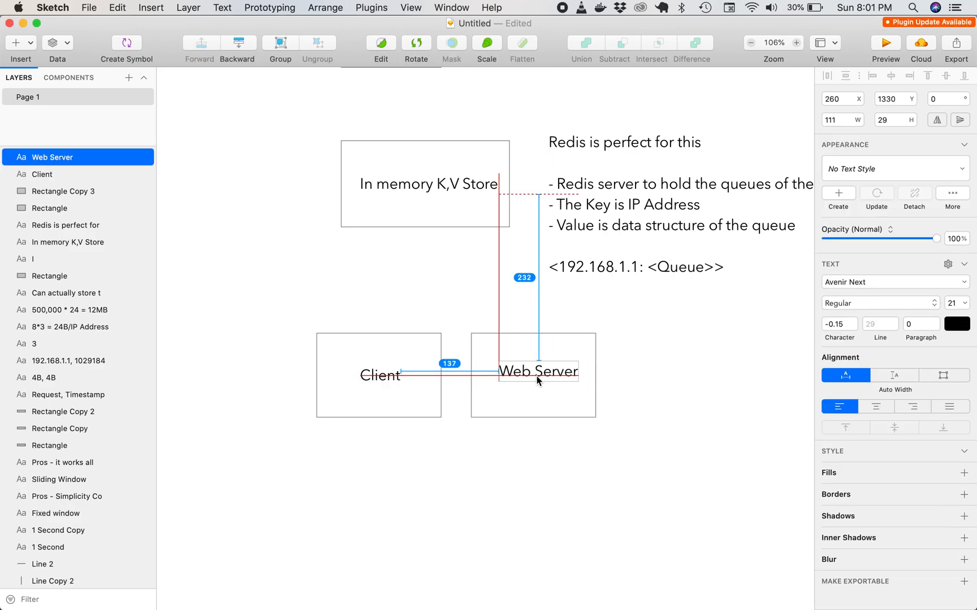
left_click(692, 397)
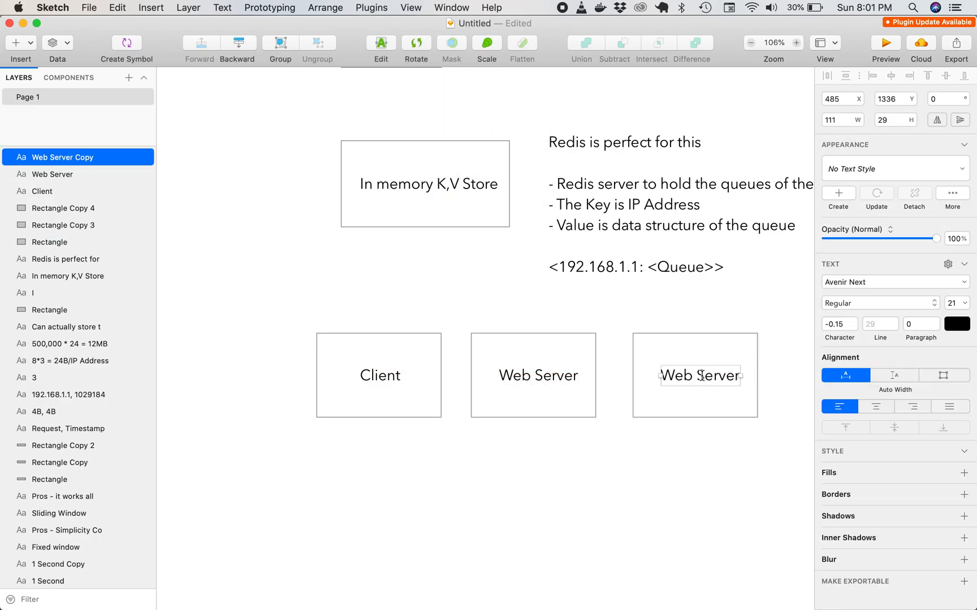
Label the third box Application Server.
type("Application")
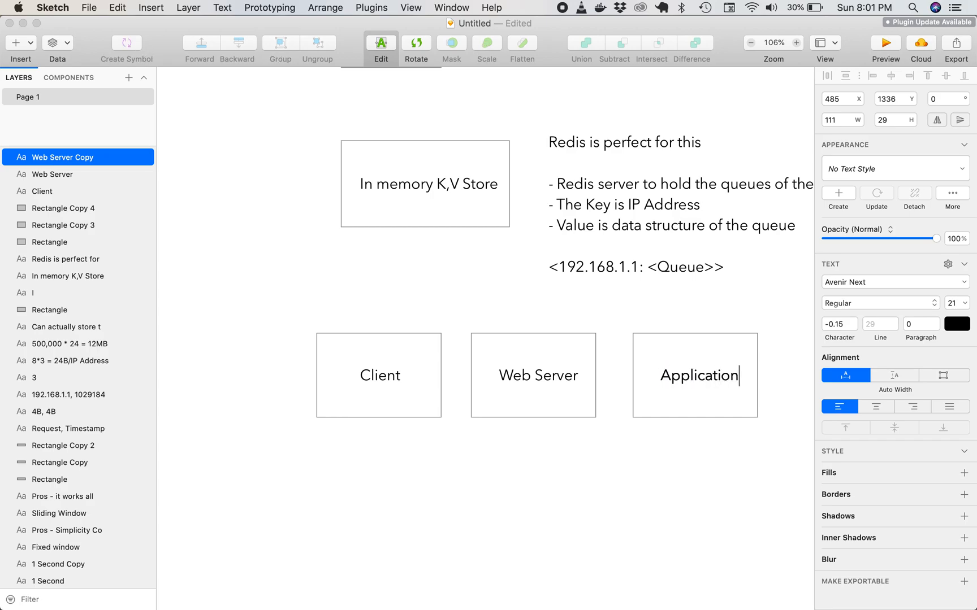
type("Server")
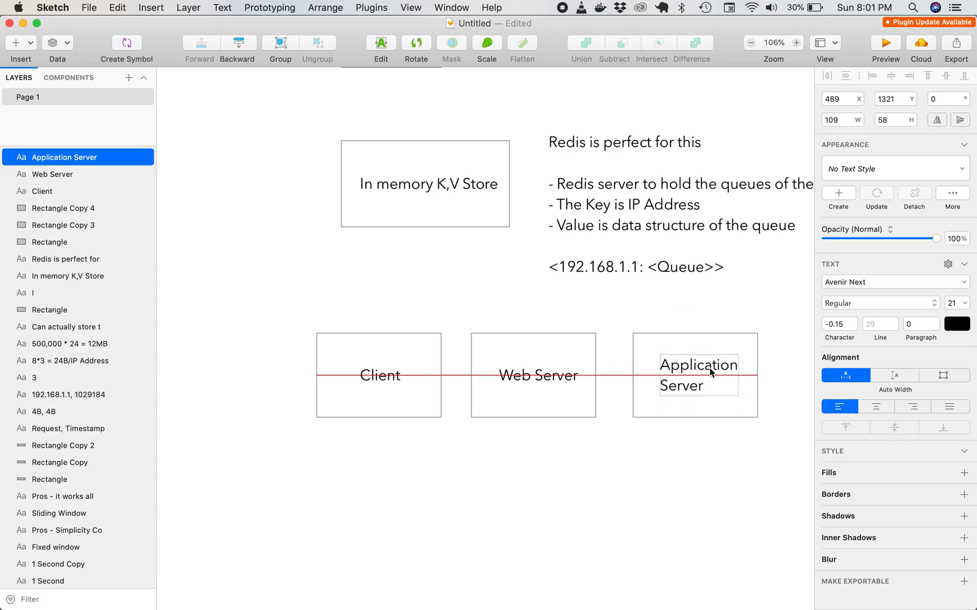
left_click(743, 327)
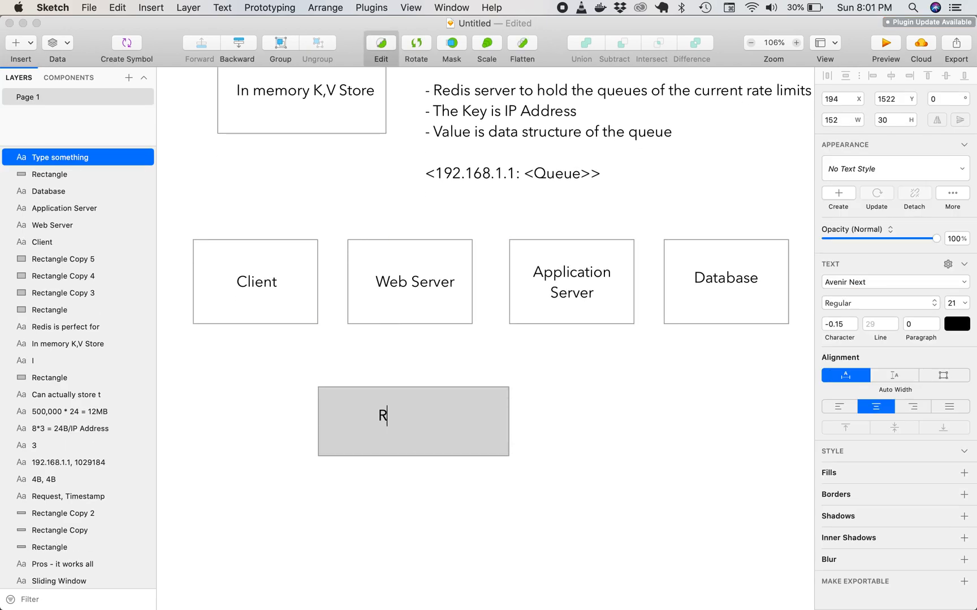
Label the Rate Limiter box and give its Web Server connector arrowheads on both ends.
type("ate Limiter")
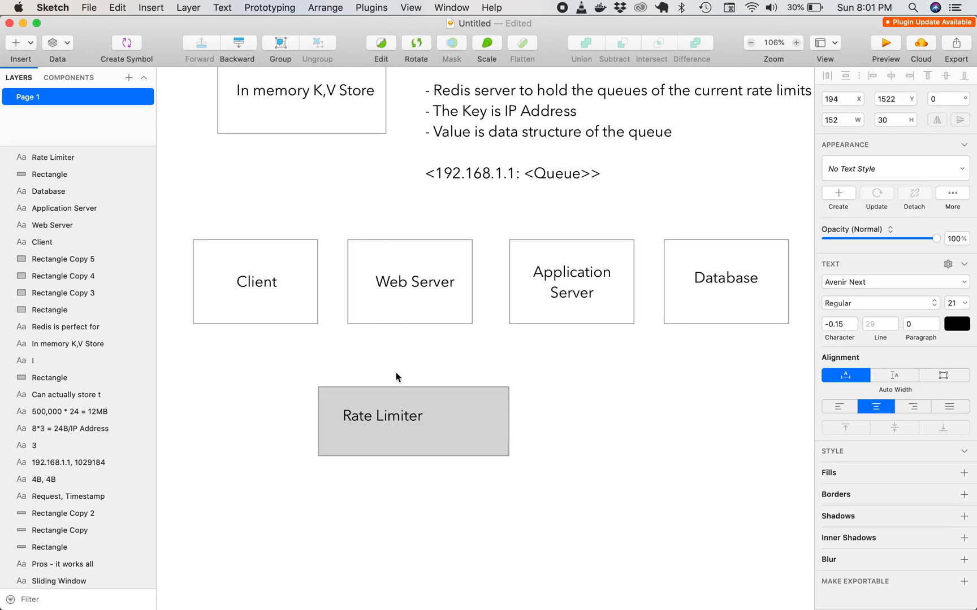
left_click(412, 421)
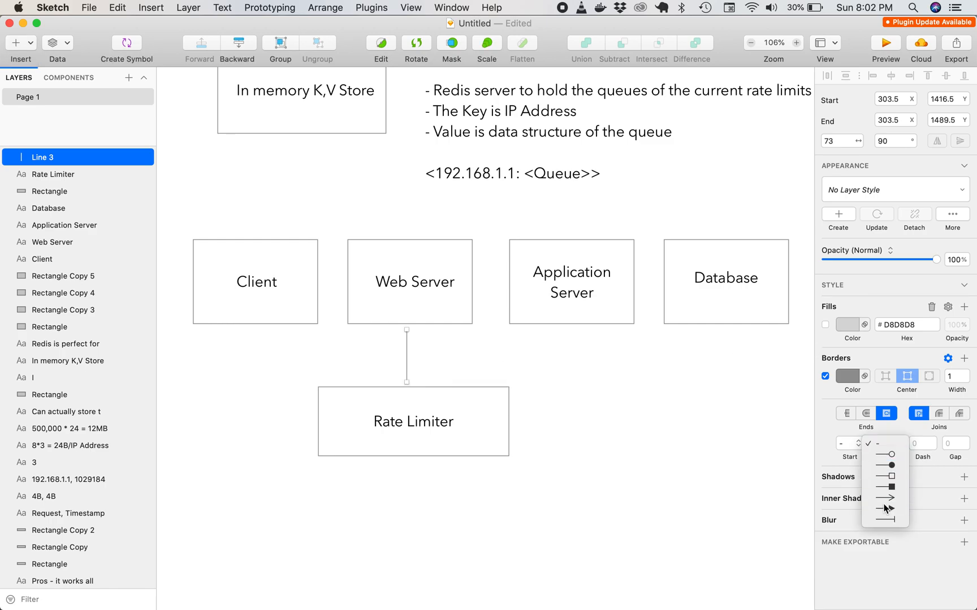
left_click(884, 497)
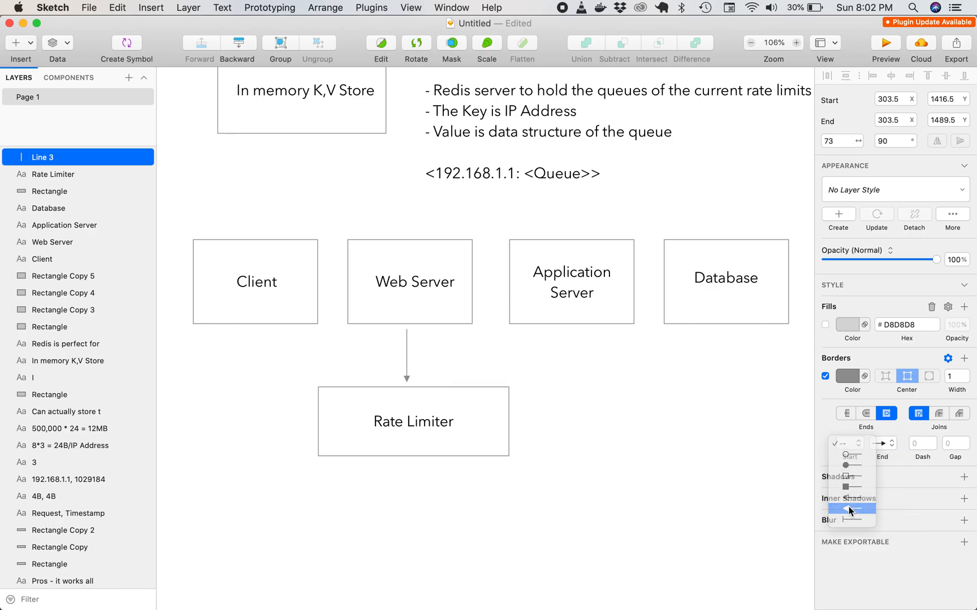
left_click(850, 510)
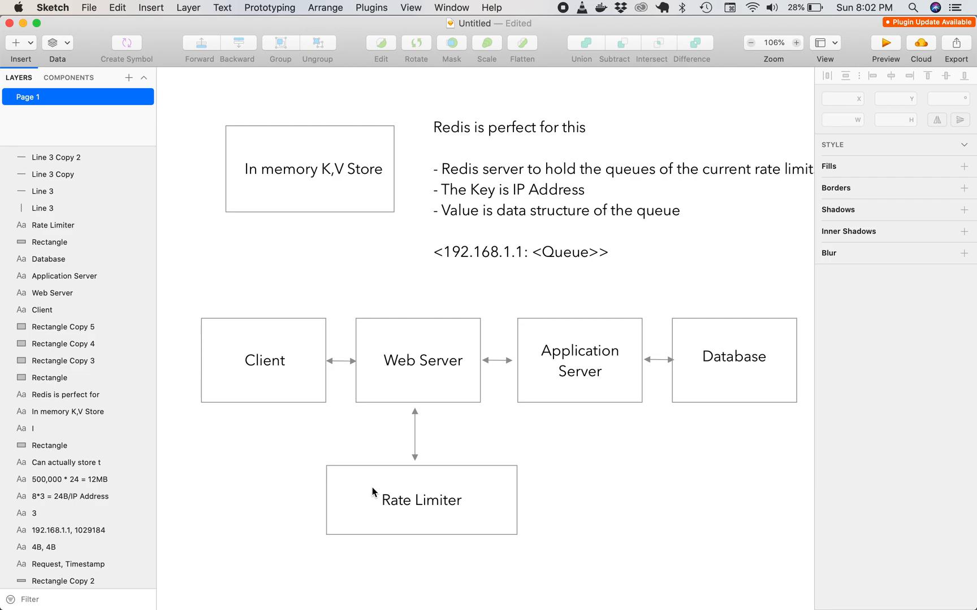
Add an LB diamond above Client and Web Server and route both connectors to it.
left_click(413, 432)
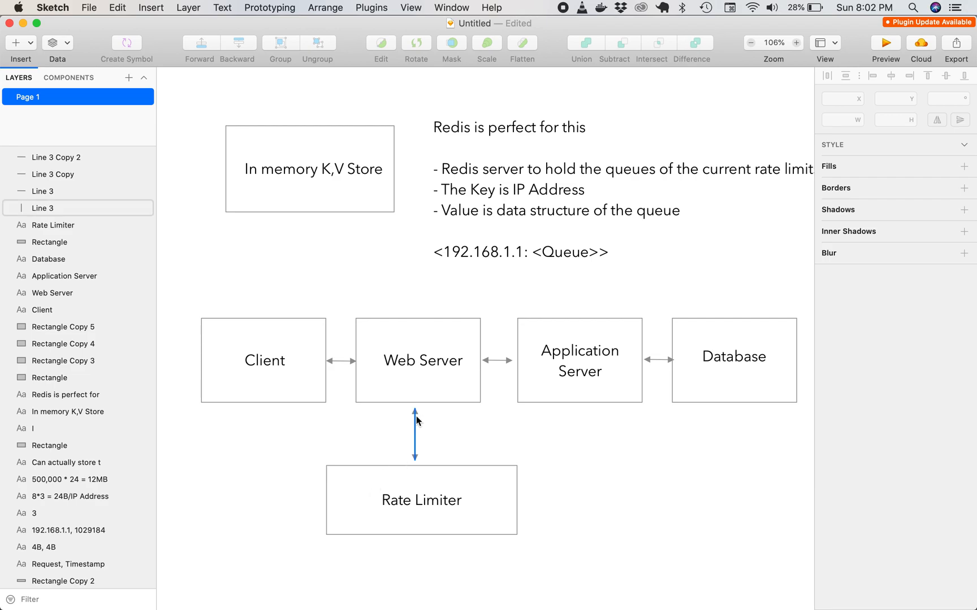
left_click_drag(496, 361, 496, 280)
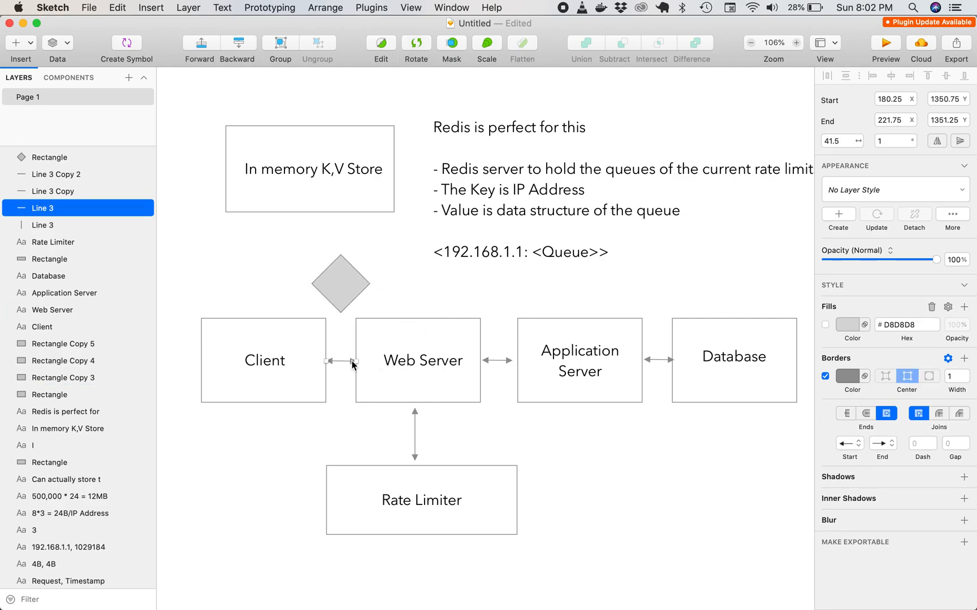
left_click_drag(352, 362, 332, 305)
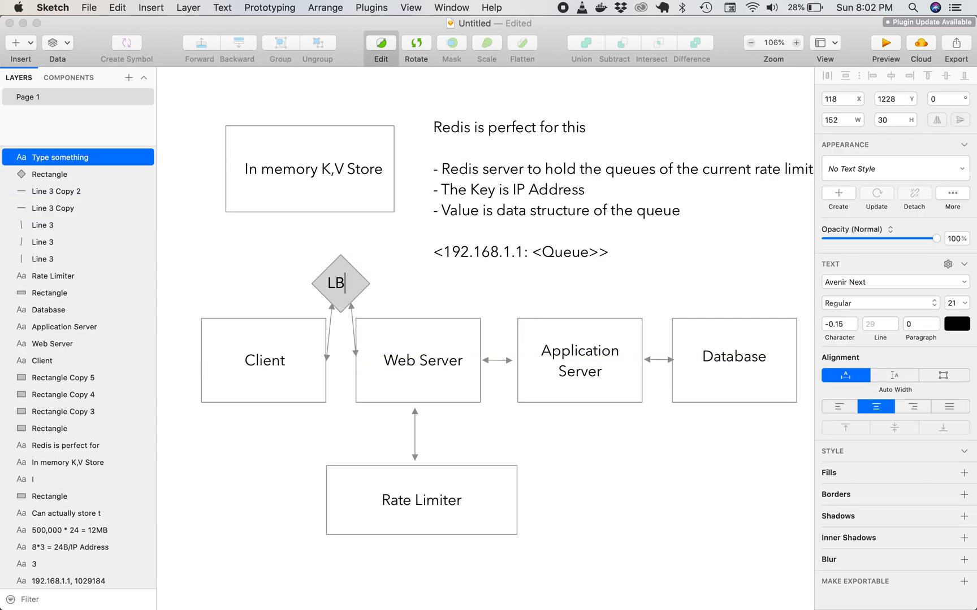
left_click(341, 284)
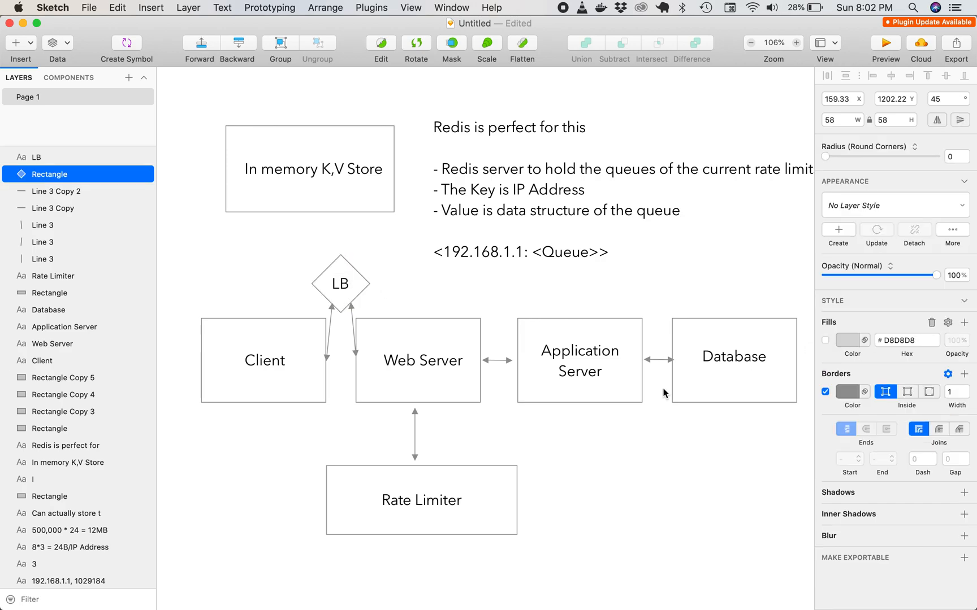
left_click(752, 41)
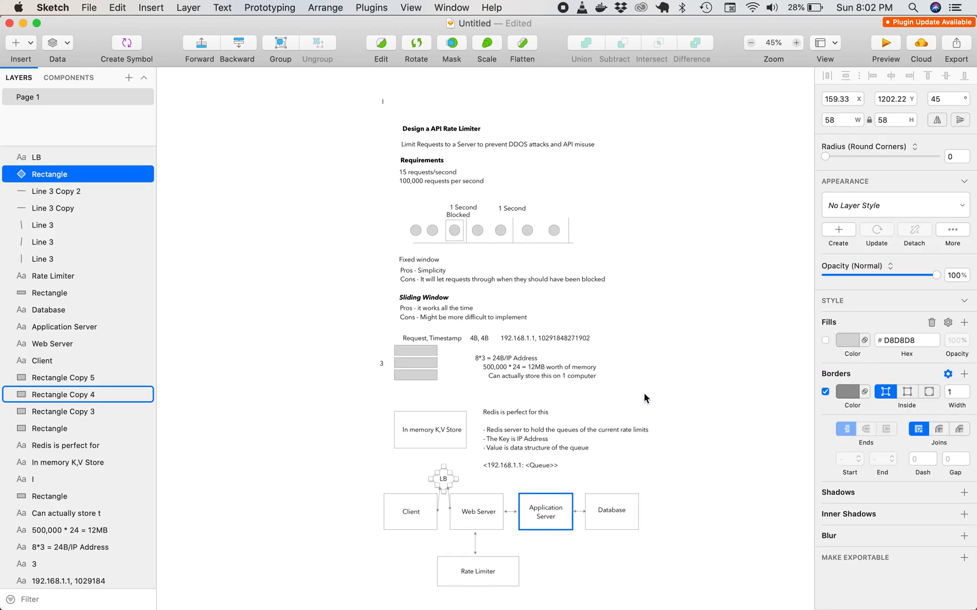